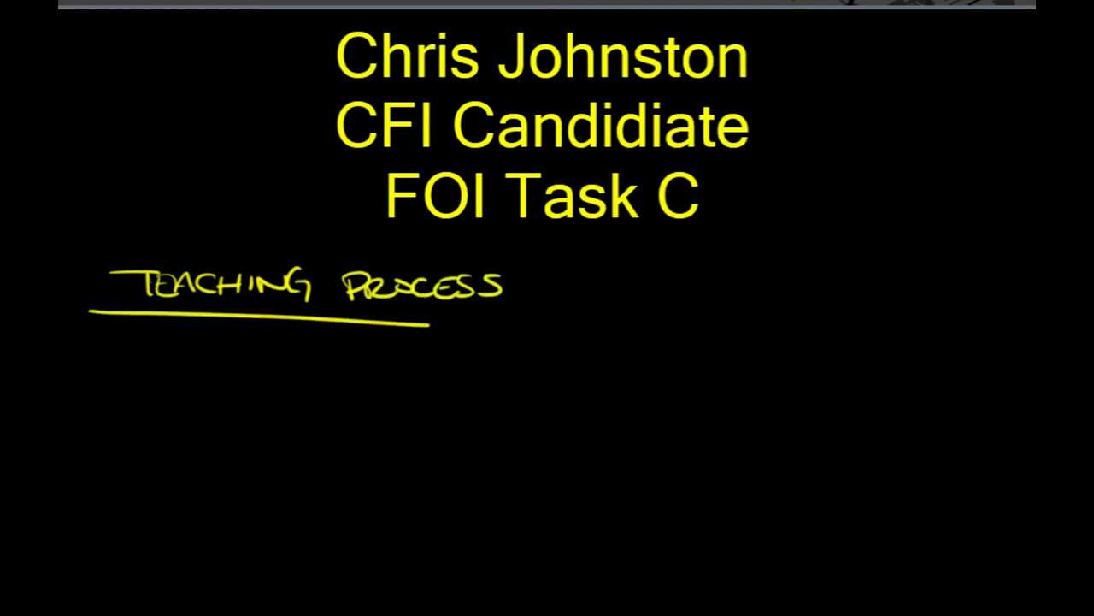
- Handwrite yellow bullets Prep, Organize, Delivery and Problem Based L. under Teaching Process
click(118, 364)
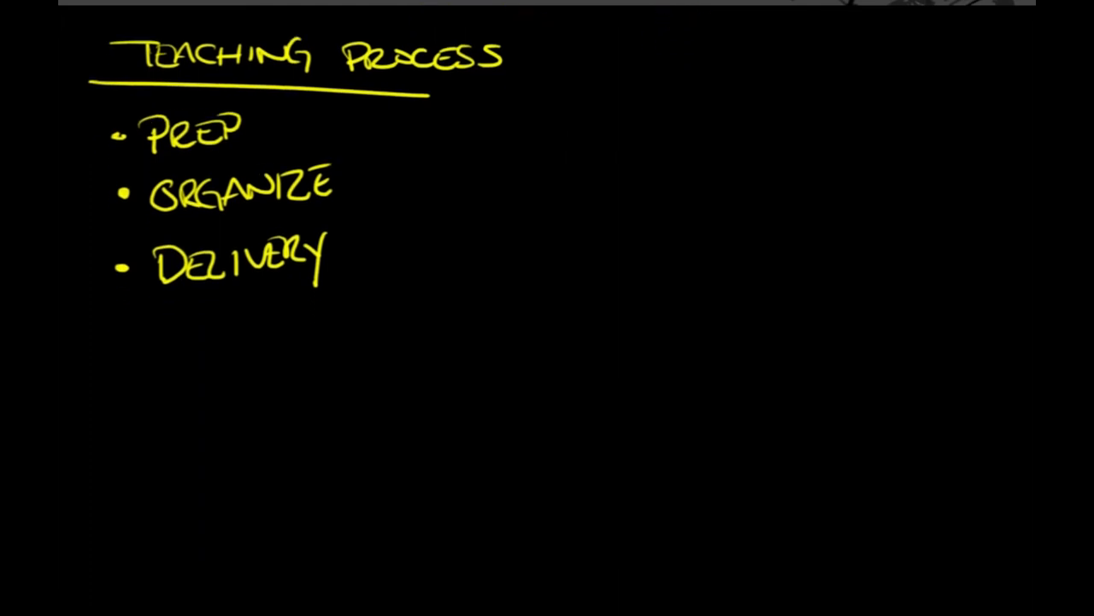
scroll(up, 3)
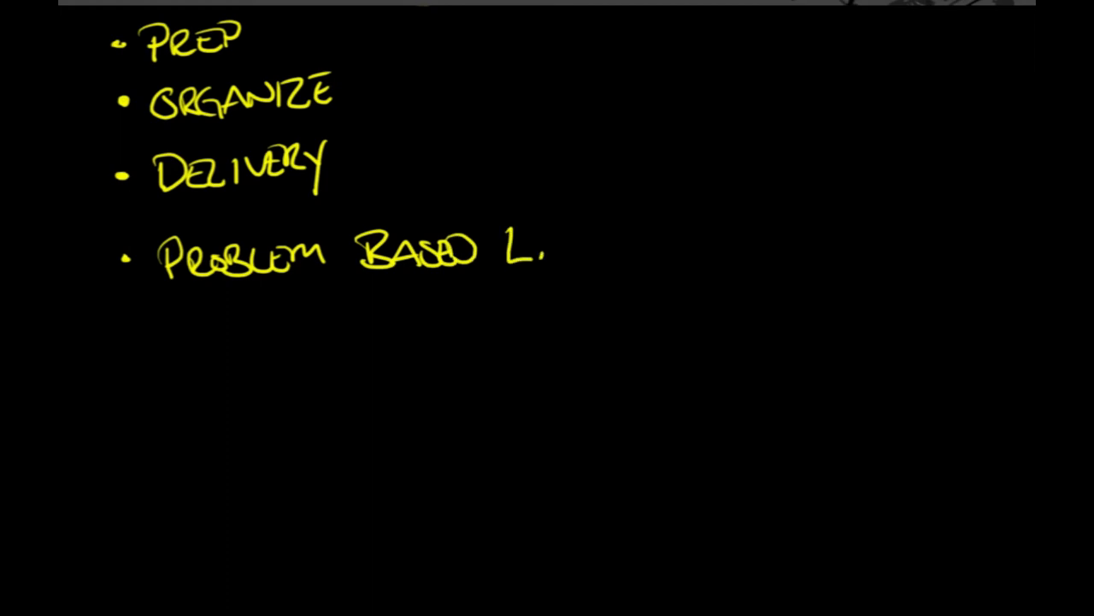
- Draw a full-width red line below the bullets and write the dashed Task, Condition, Standard list
drag(89, 308, 760, 301)
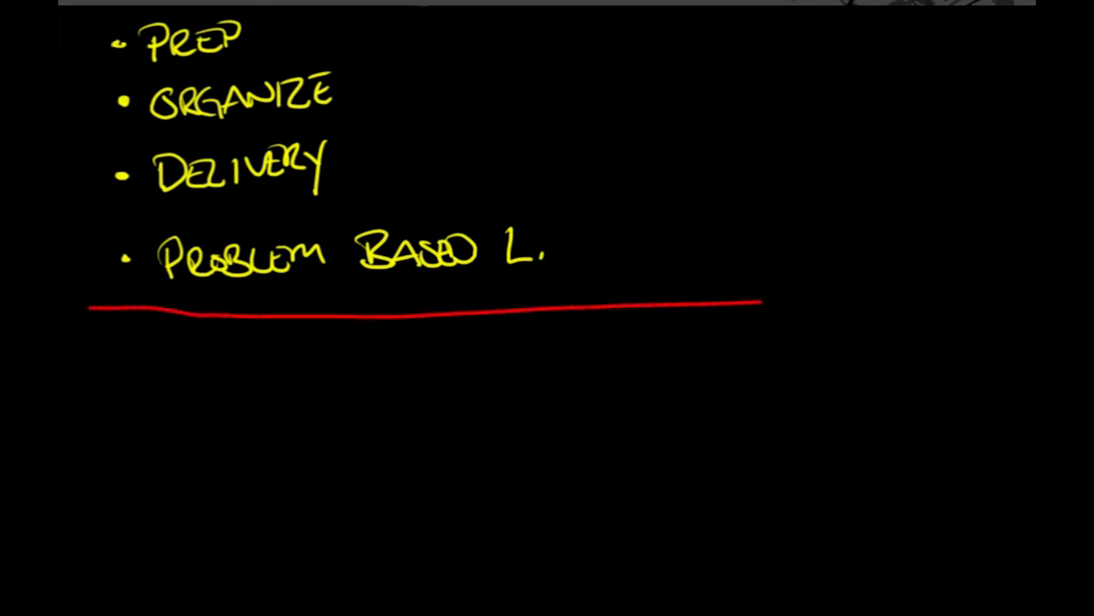
drag(761, 301, 876, 299)
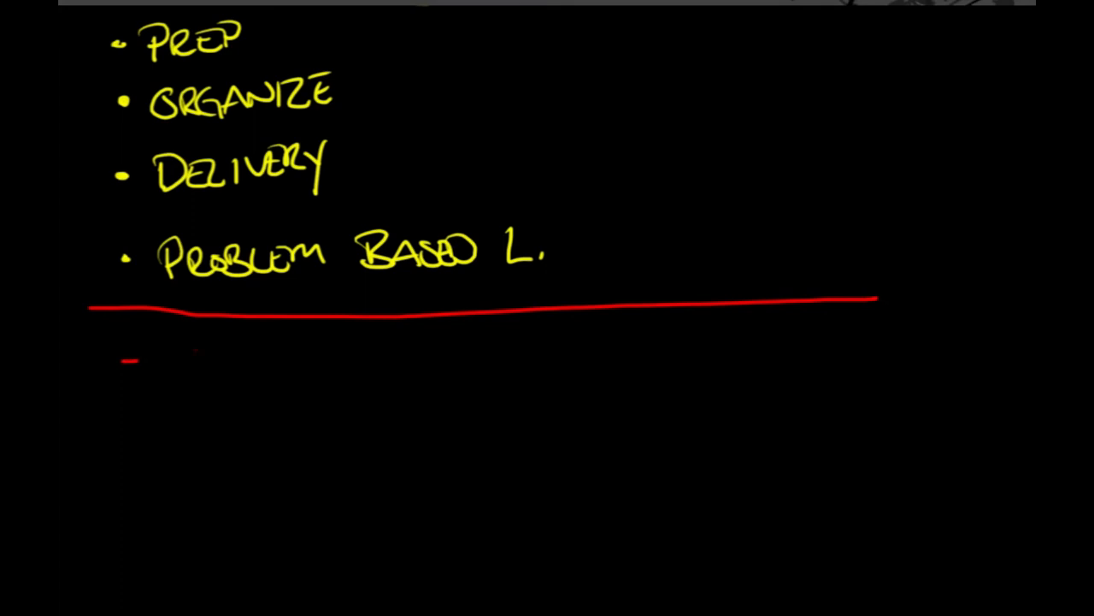
drag(167, 359, 286, 359)
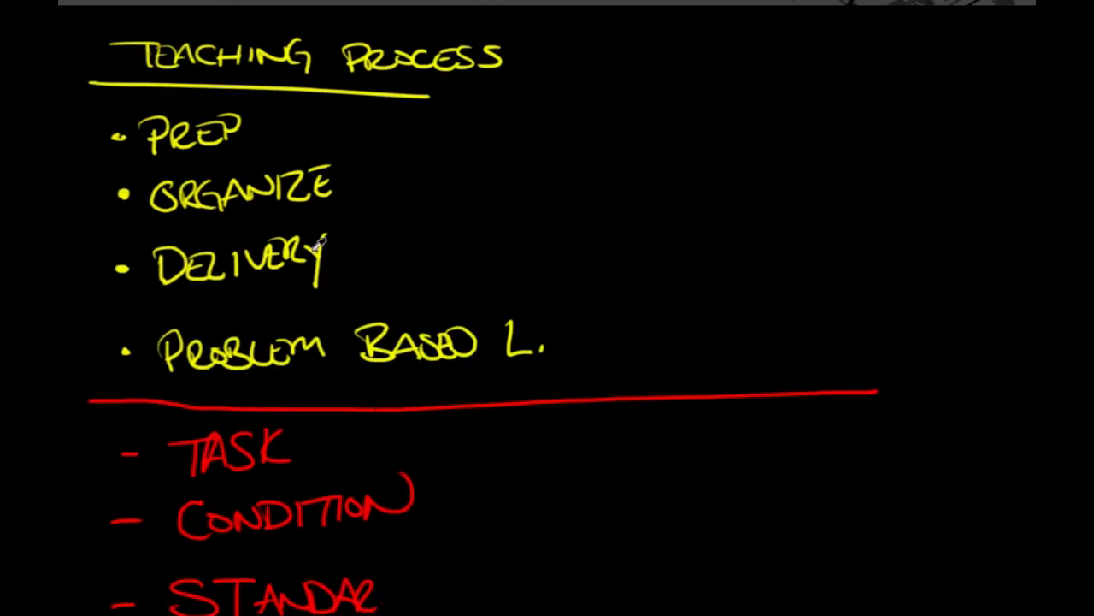
mouse_move(321, 244)
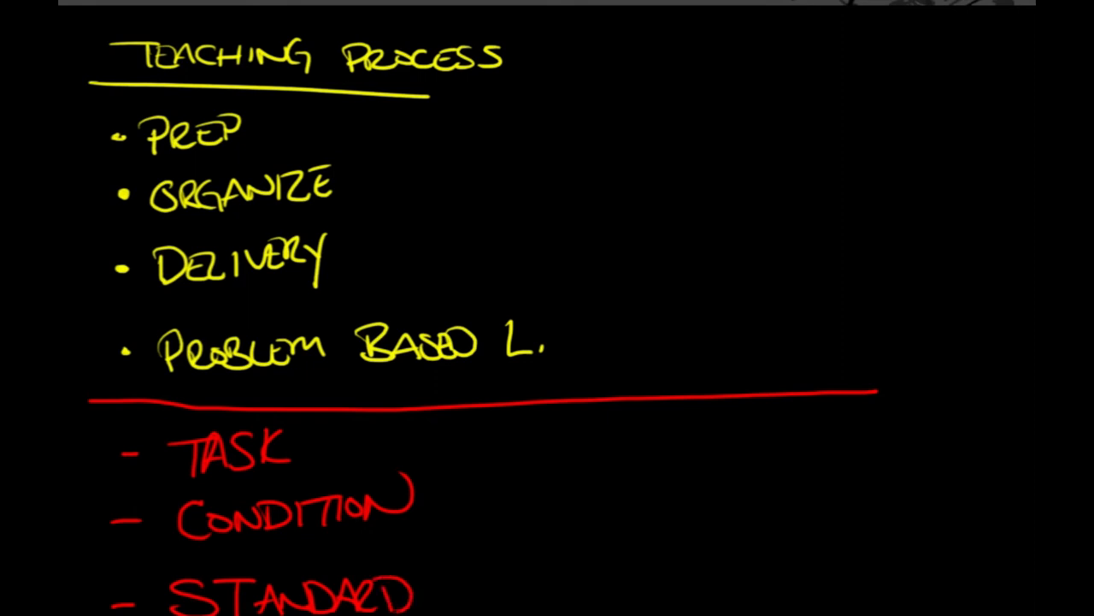
scroll(down, 3)
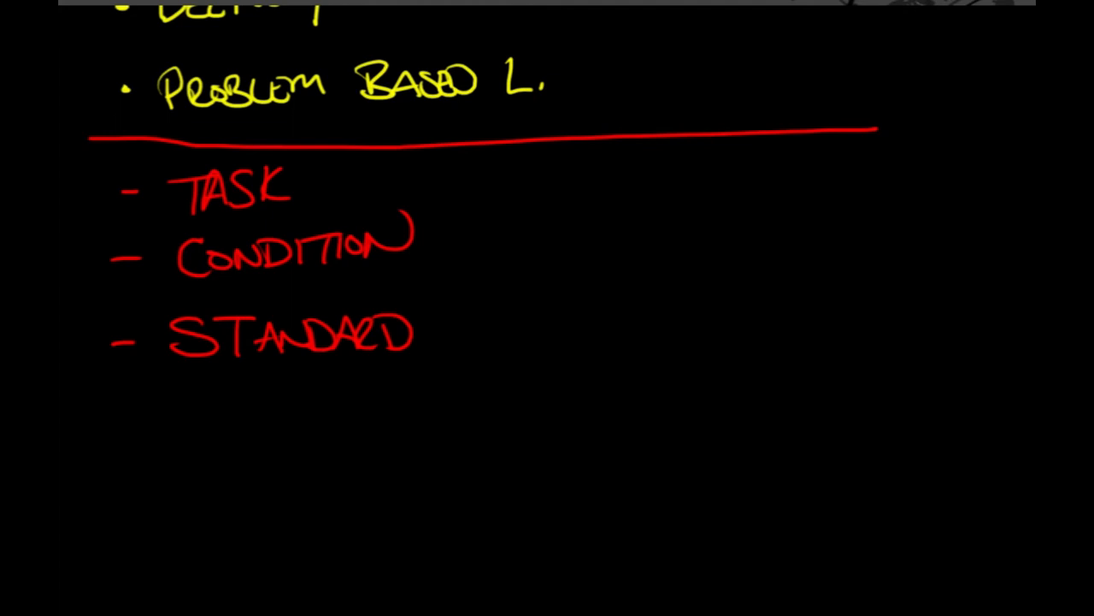
- Write red examples: 'learn…' after Task, 'classroom' after Condition, 'pass quiz' after Standard
drag(321, 179, 389, 188)
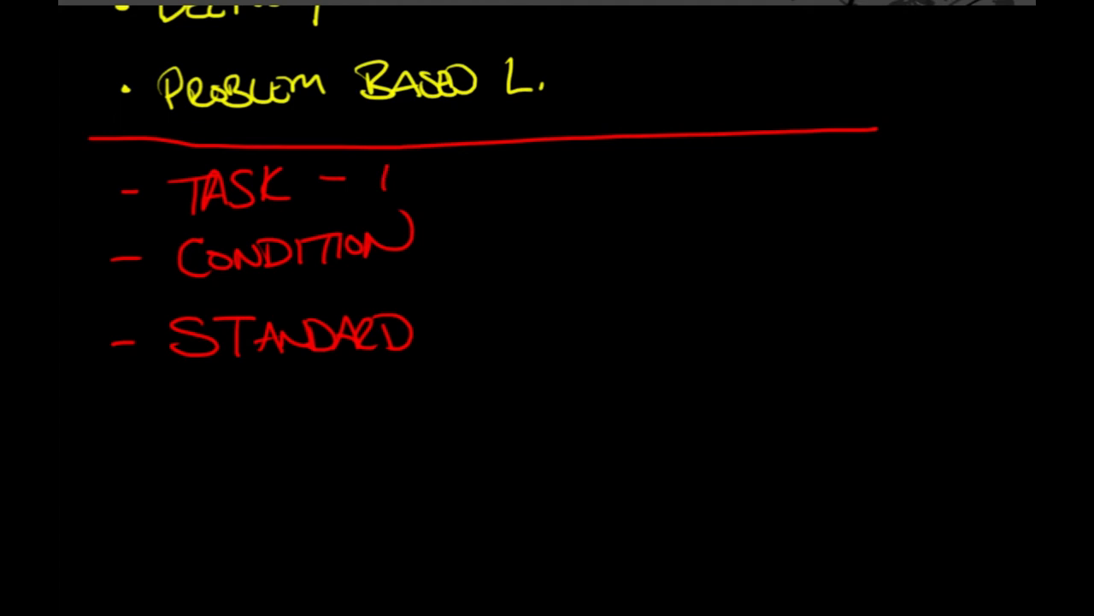
drag(385, 184, 475, 184)
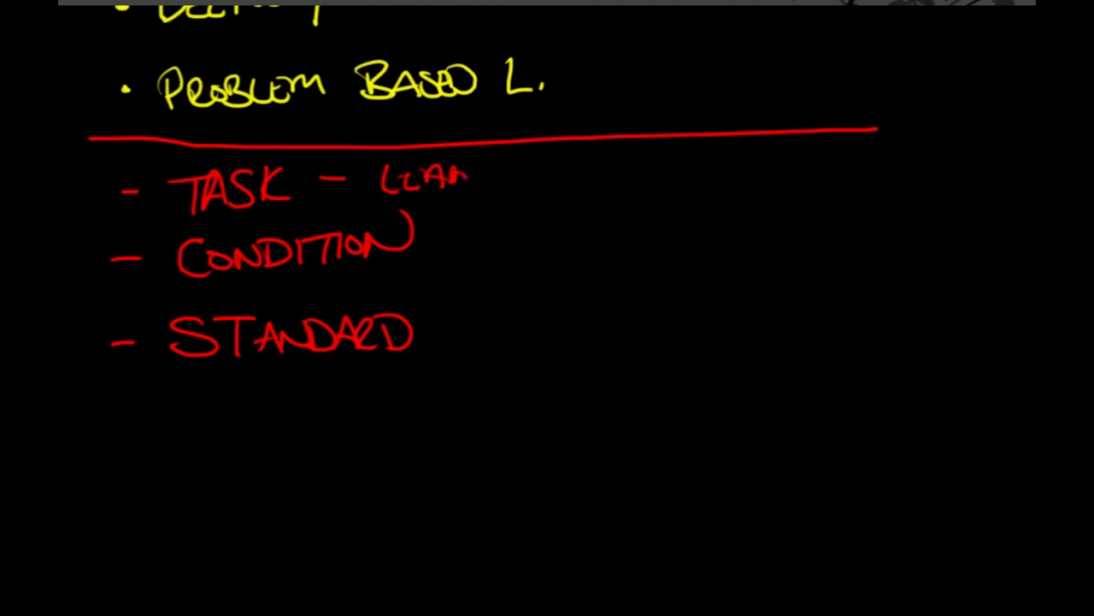
drag(479, 176, 637, 171)
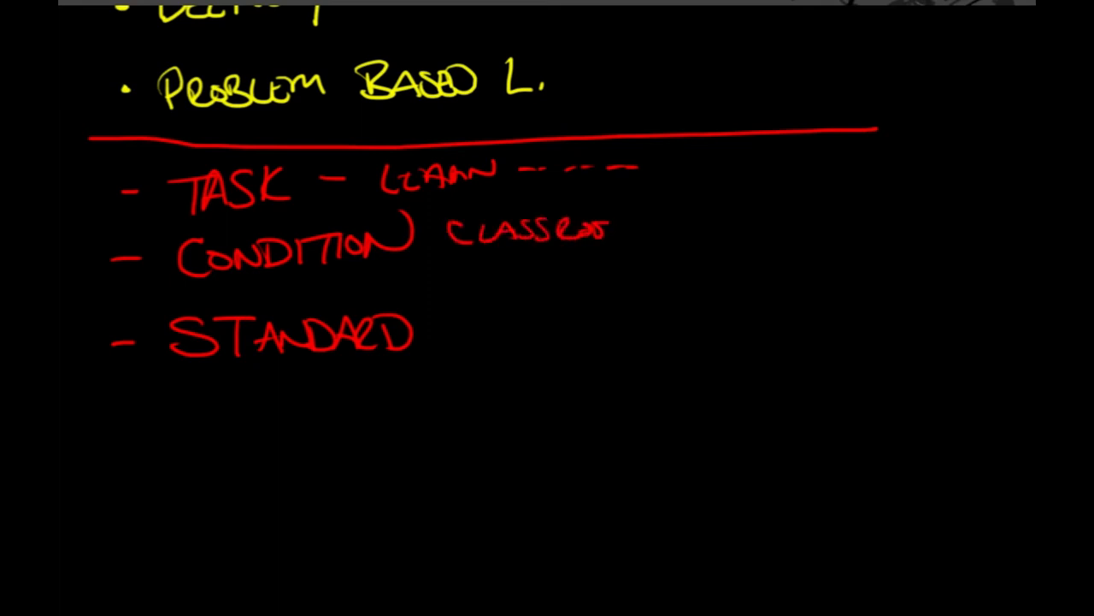
drag(615, 227, 727, 227)
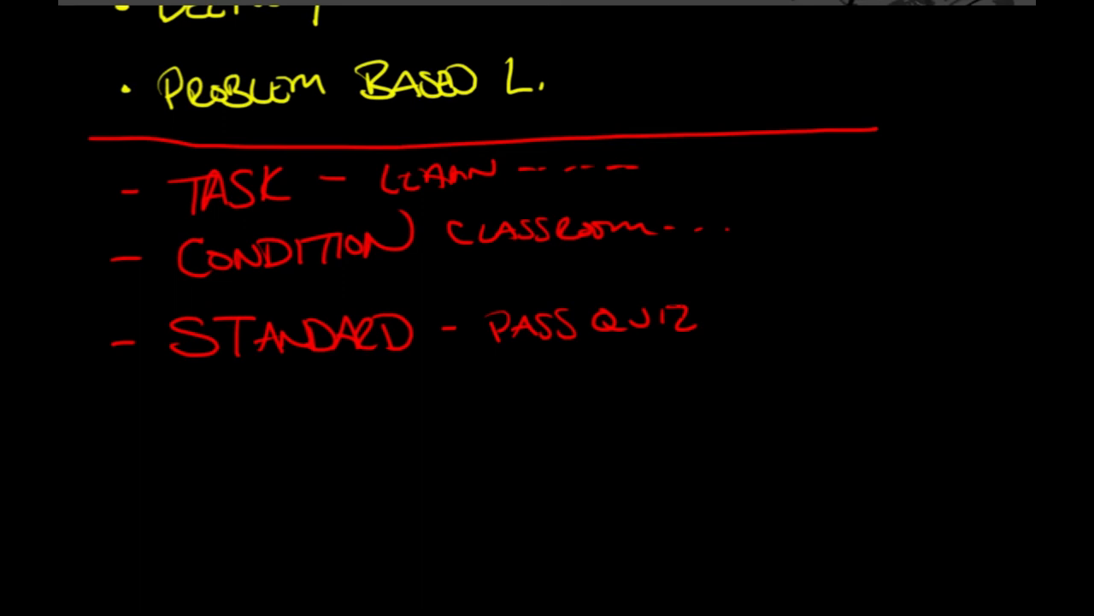
- Draw a red divider below Standard and write ORGANIZATION ↳ MOTIVATION
scroll(up, 3)
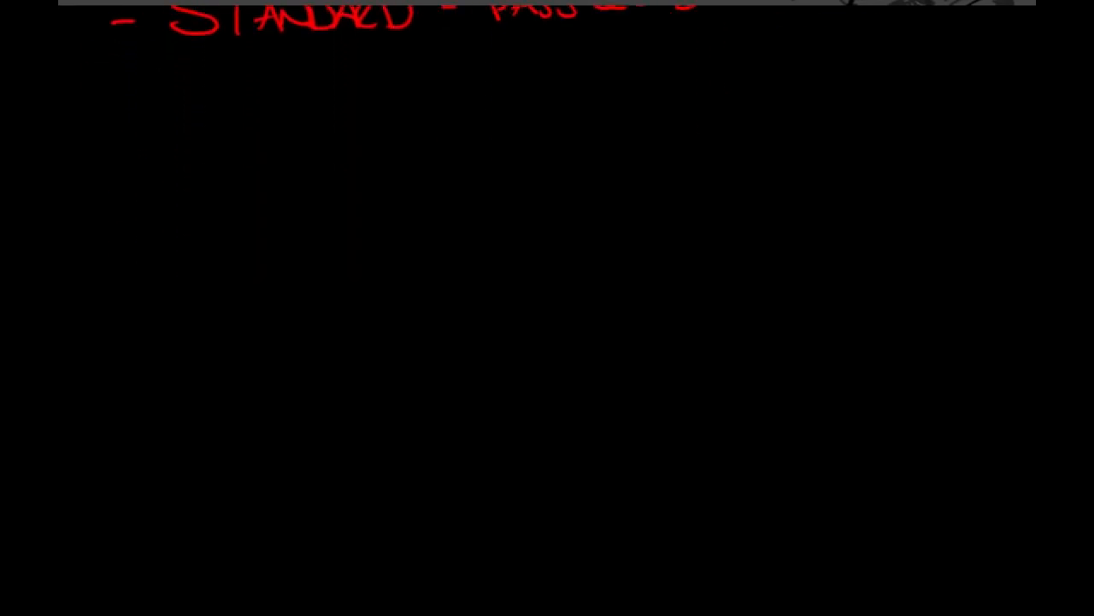
drag(94, 79, 868, 78)
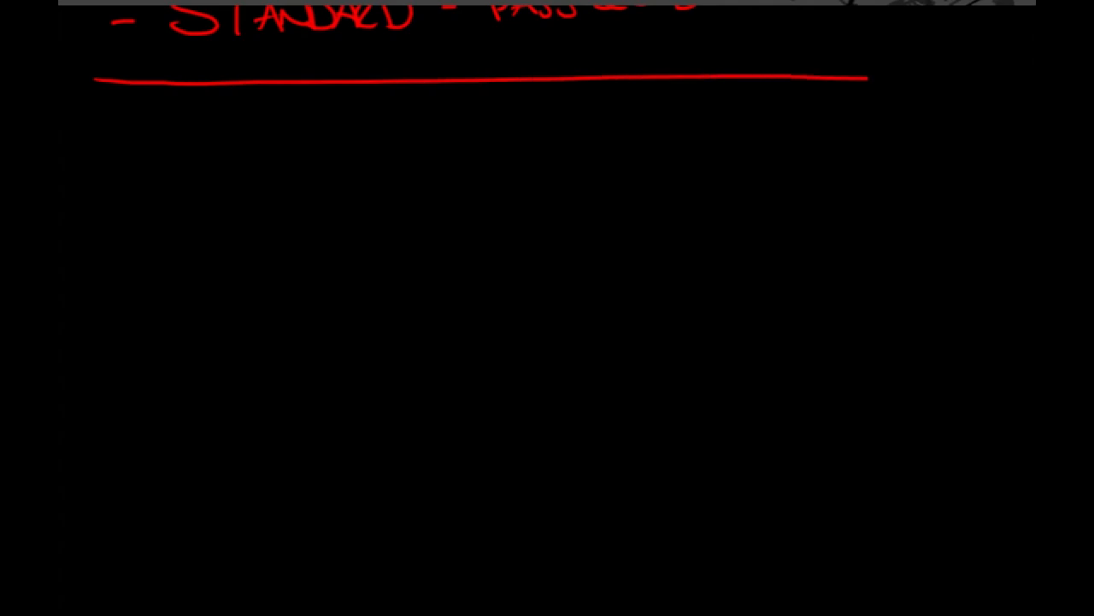
drag(128, 143, 201, 145)
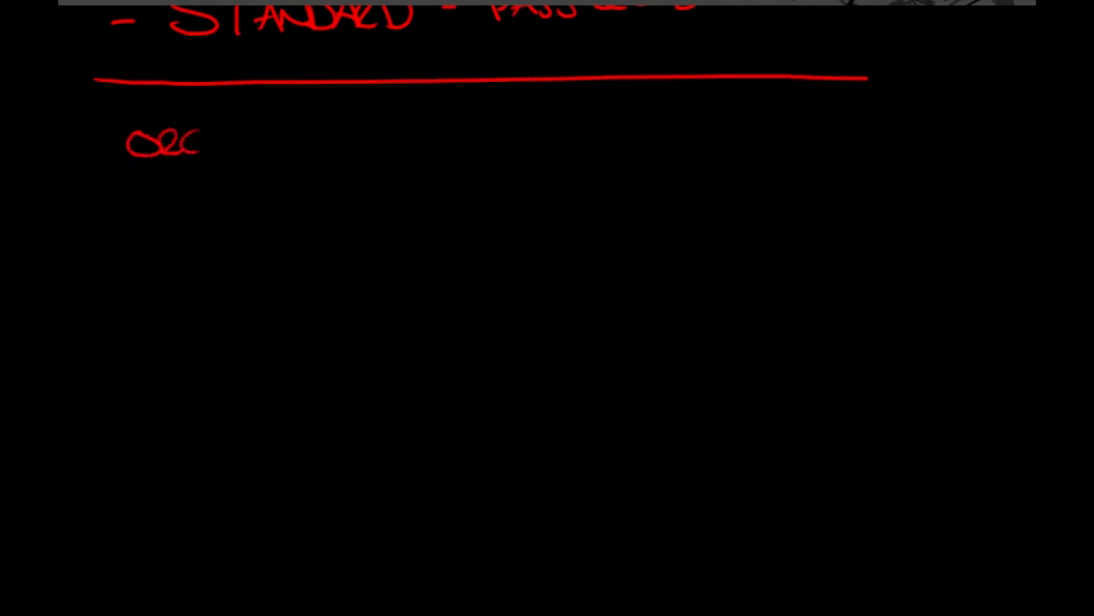
drag(201, 145, 329, 136)
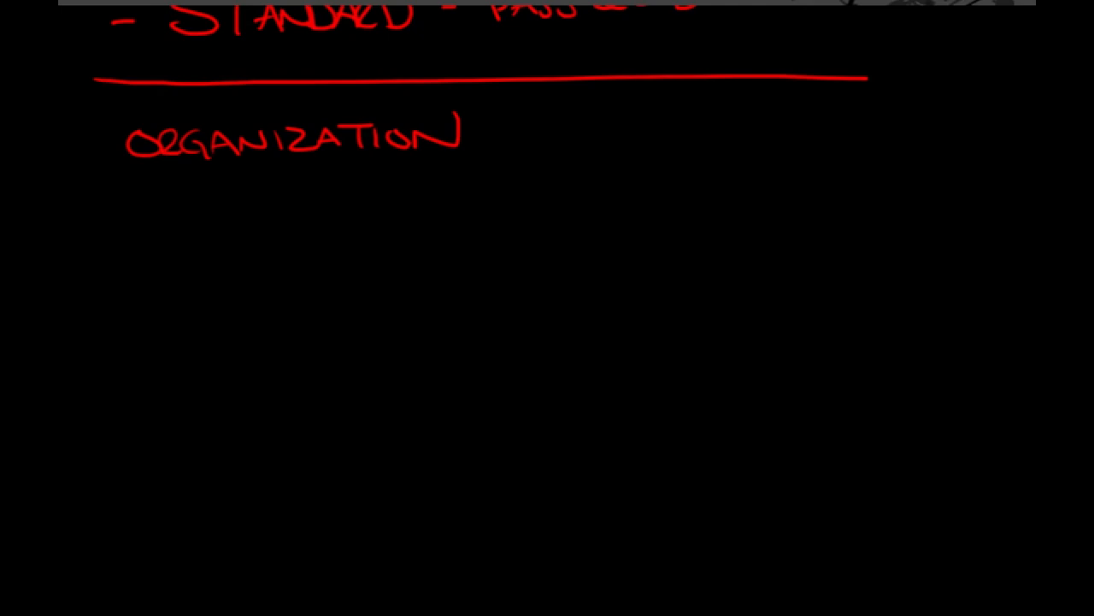
drag(188, 171, 257, 184)
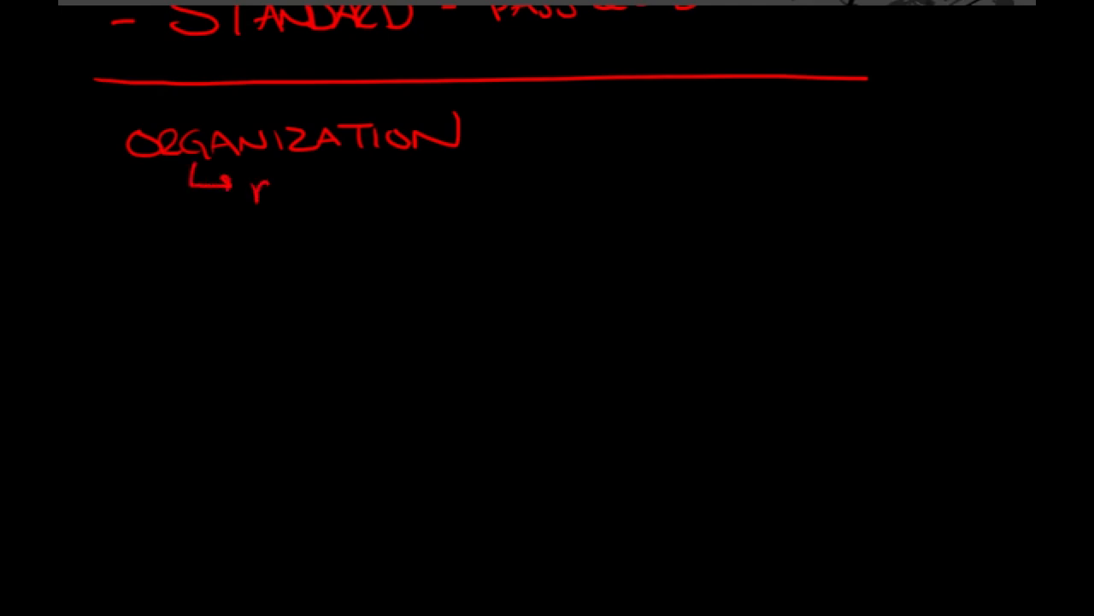
drag(257, 189, 406, 184)
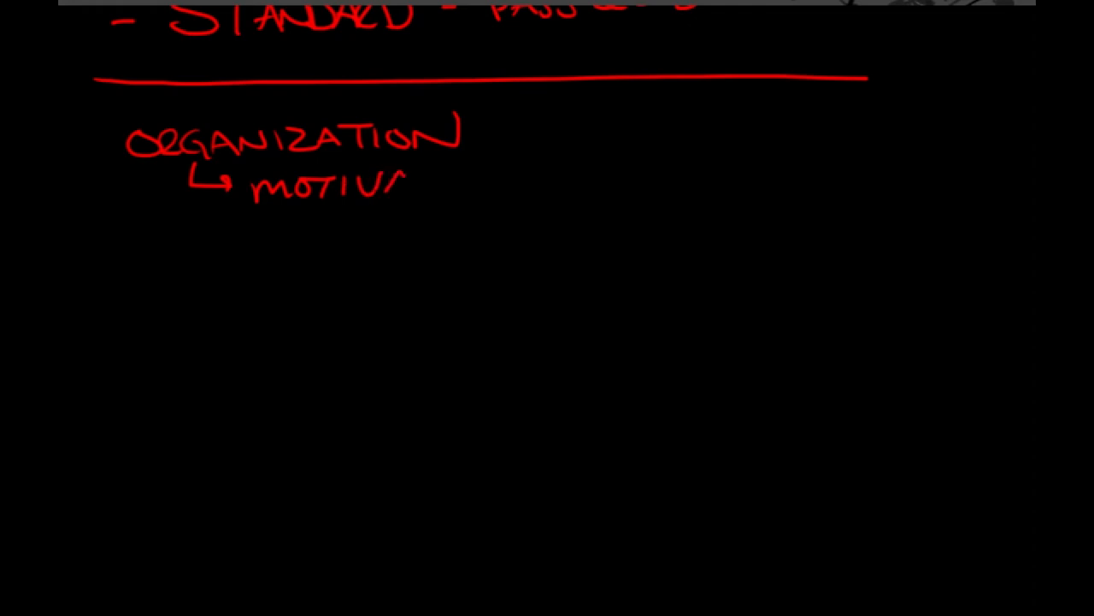
drag(393, 179, 513, 179)
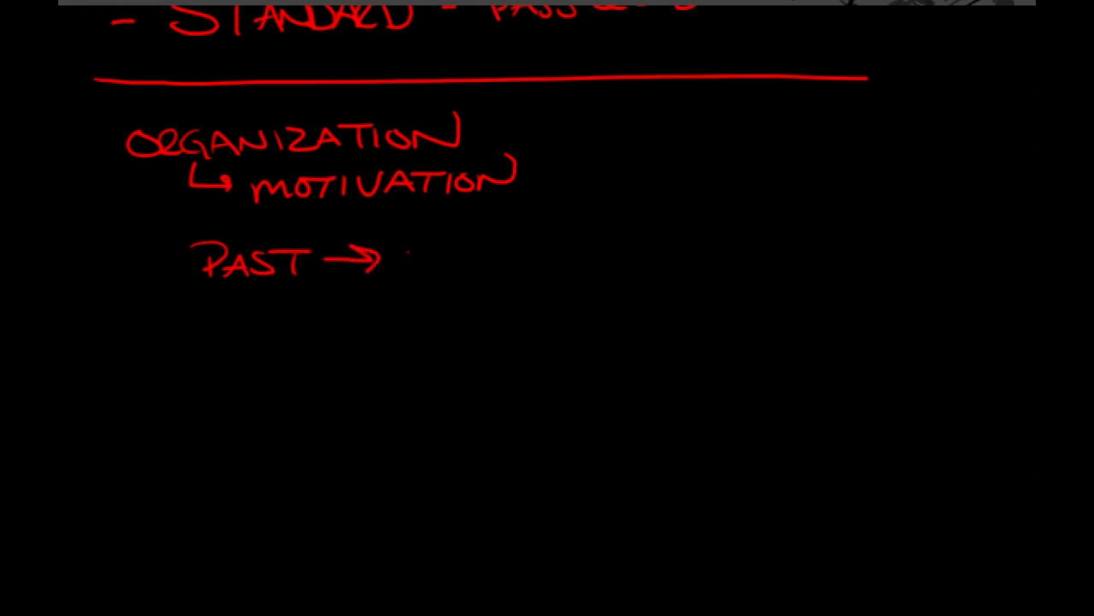
- Write the red progressions PAST → PRESENT, SIMPLE → COMPLEX and KNOWN → UNK
drag(397, 261, 522, 261)
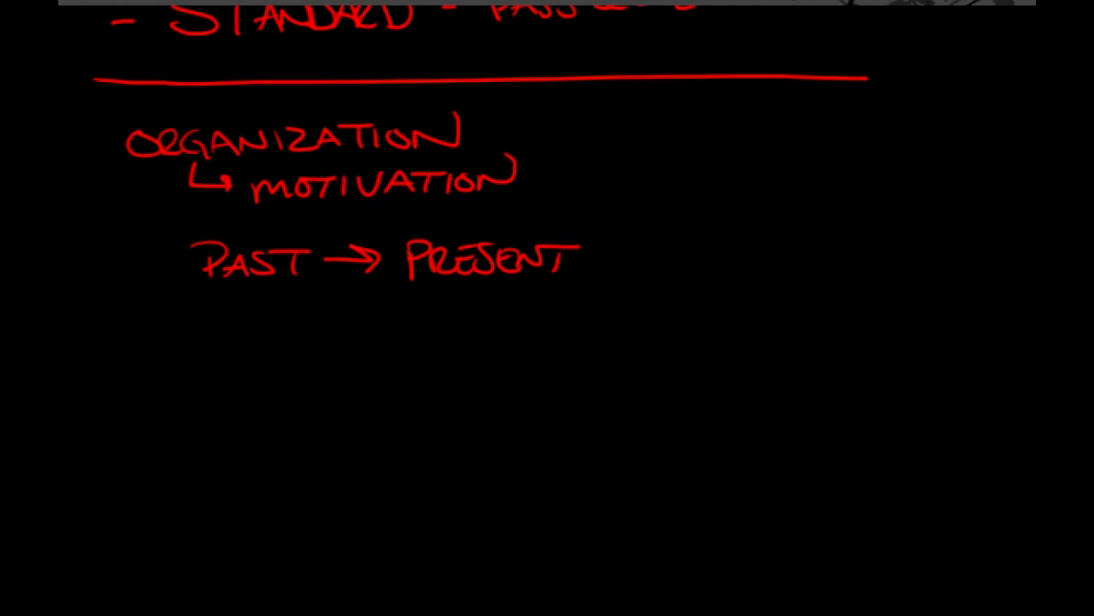
drag(192, 351, 286, 334)
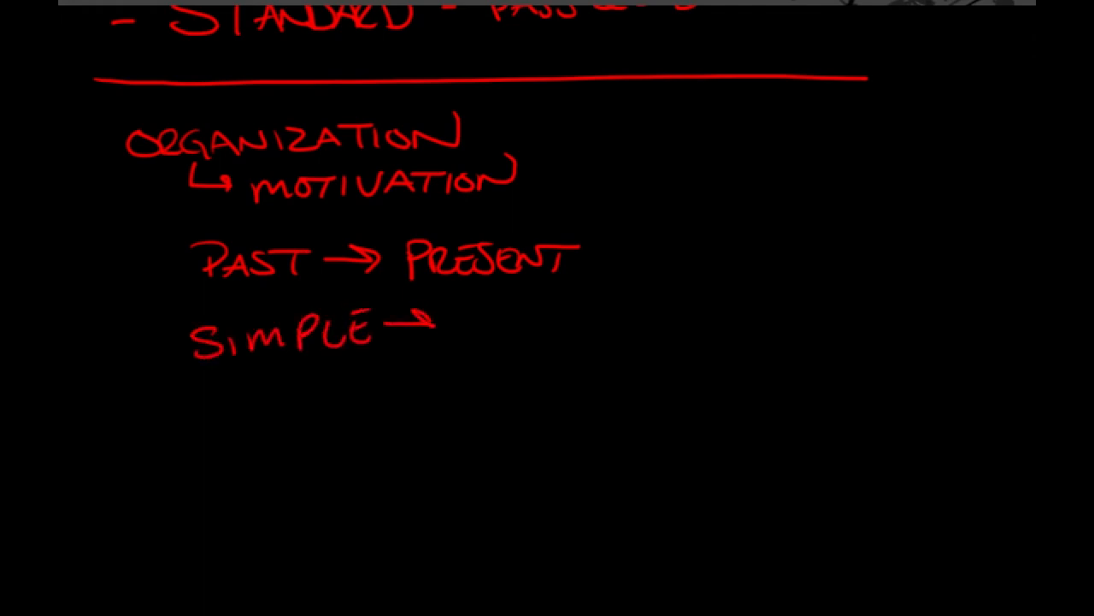
drag(445, 329, 589, 329)
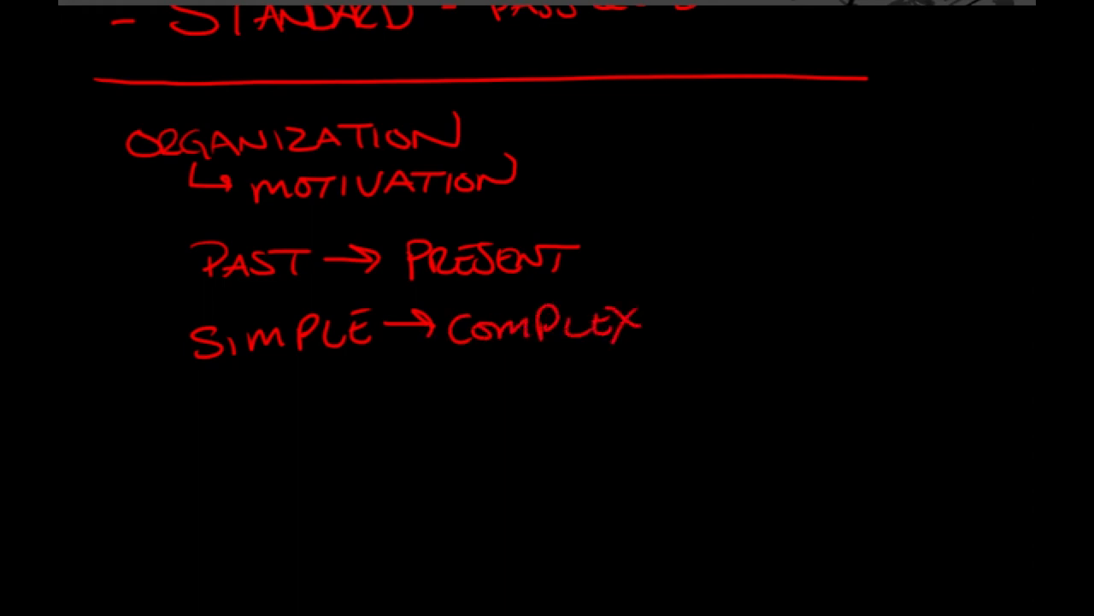
drag(197, 402, 333, 393)
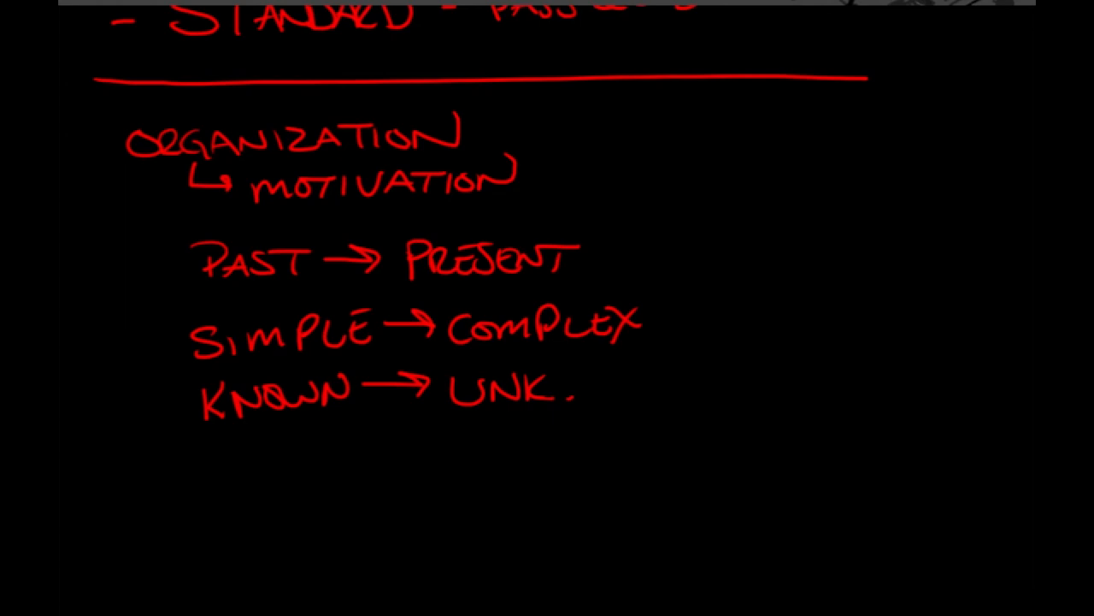
mouse_move(577, 71)
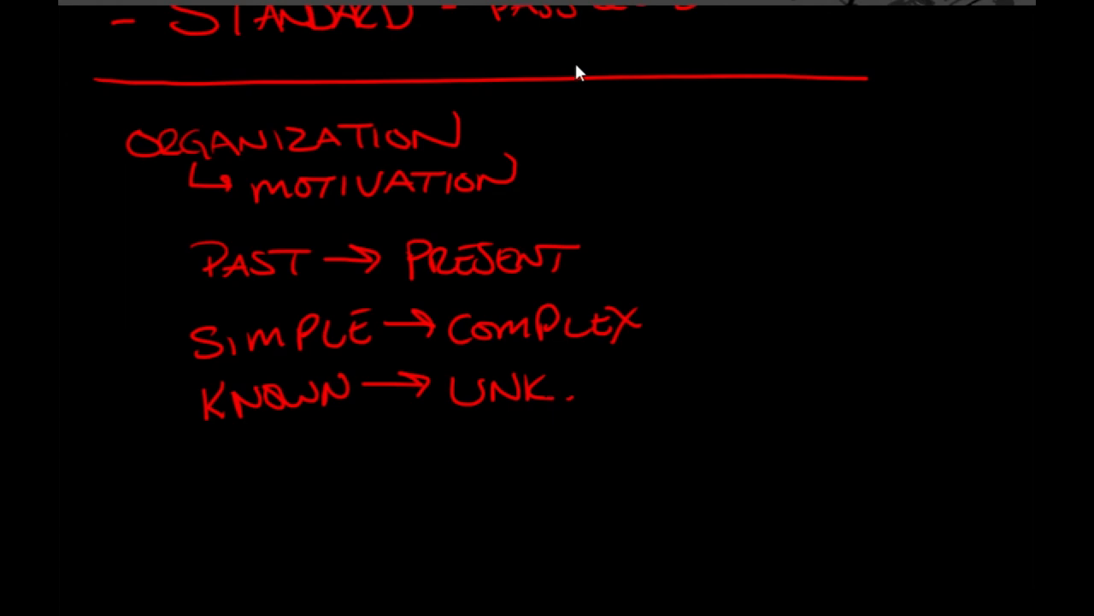
mouse_move(581, 68)
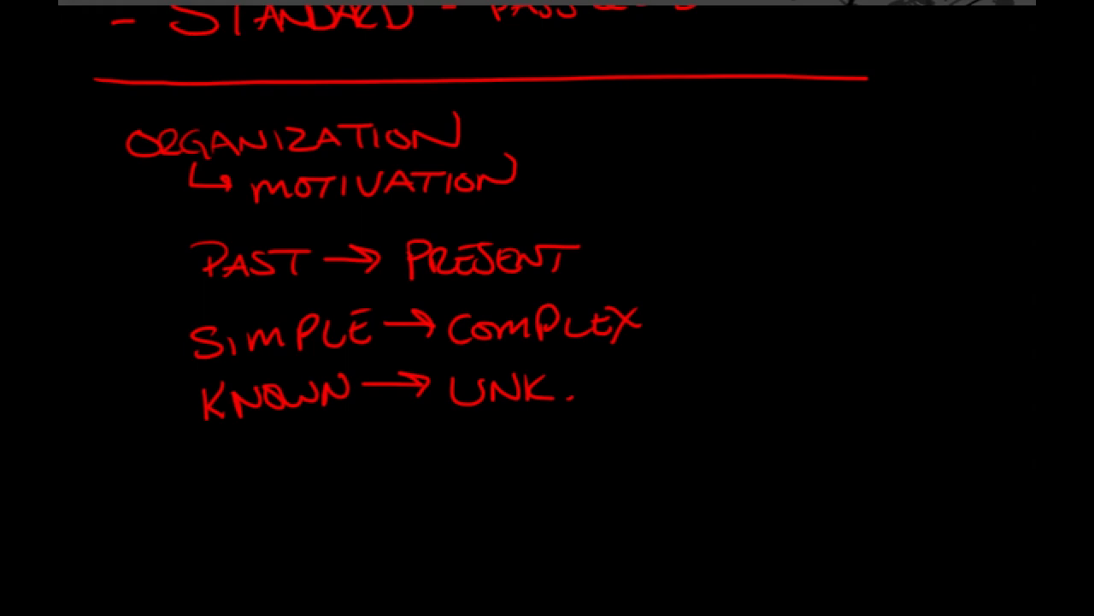
- Write CONCLUSION. in red below KNOWN → UNK. and rule a line beneath it
drag(616, 256, 701, 256)
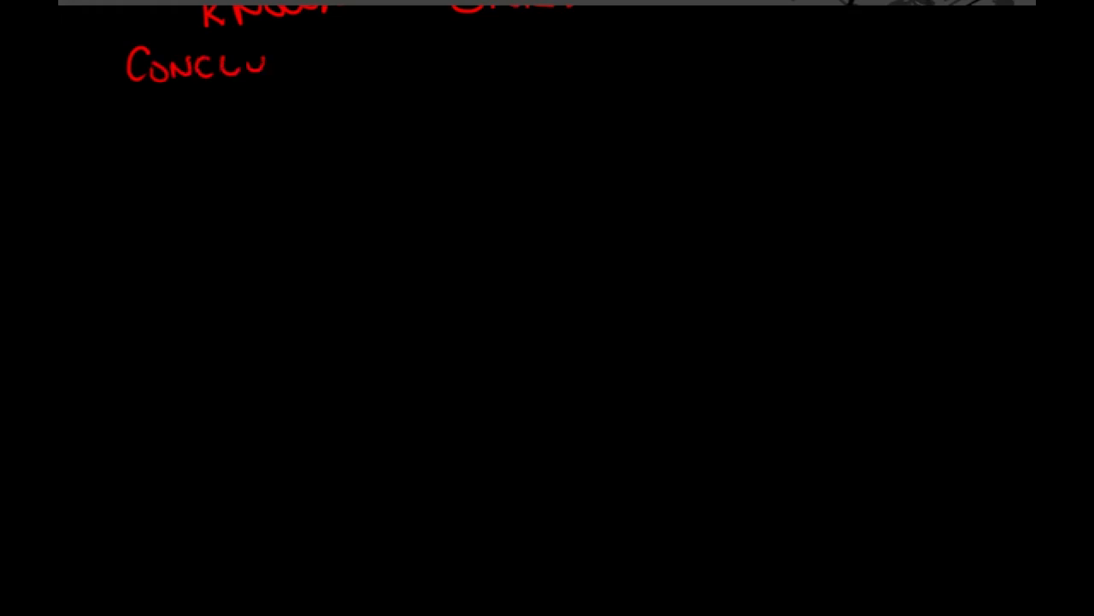
drag(265, 64, 368, 59)
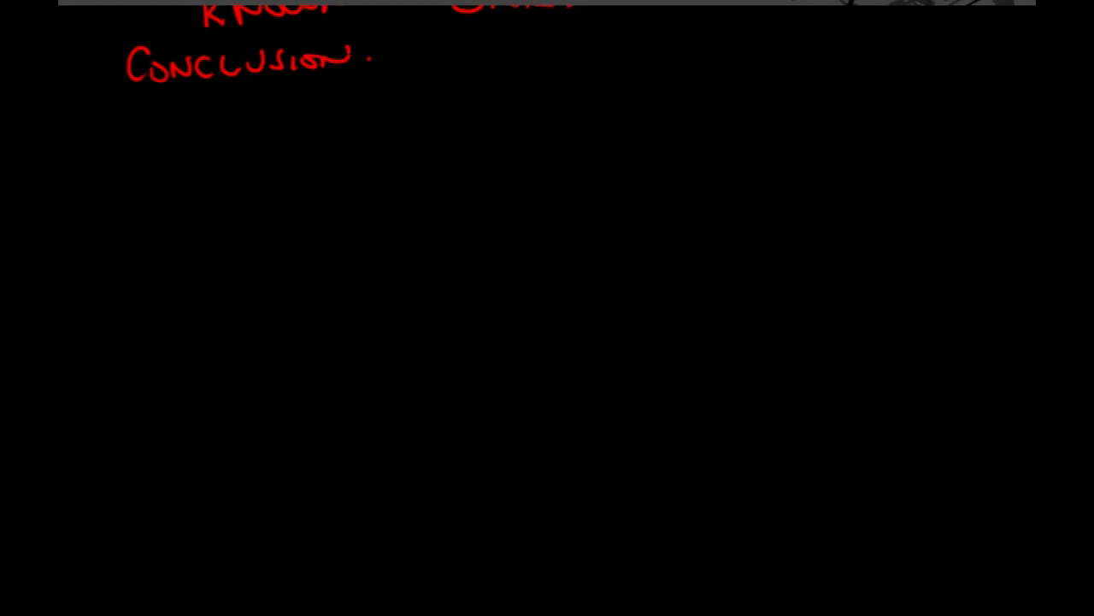
drag(72, 119, 885, 112)
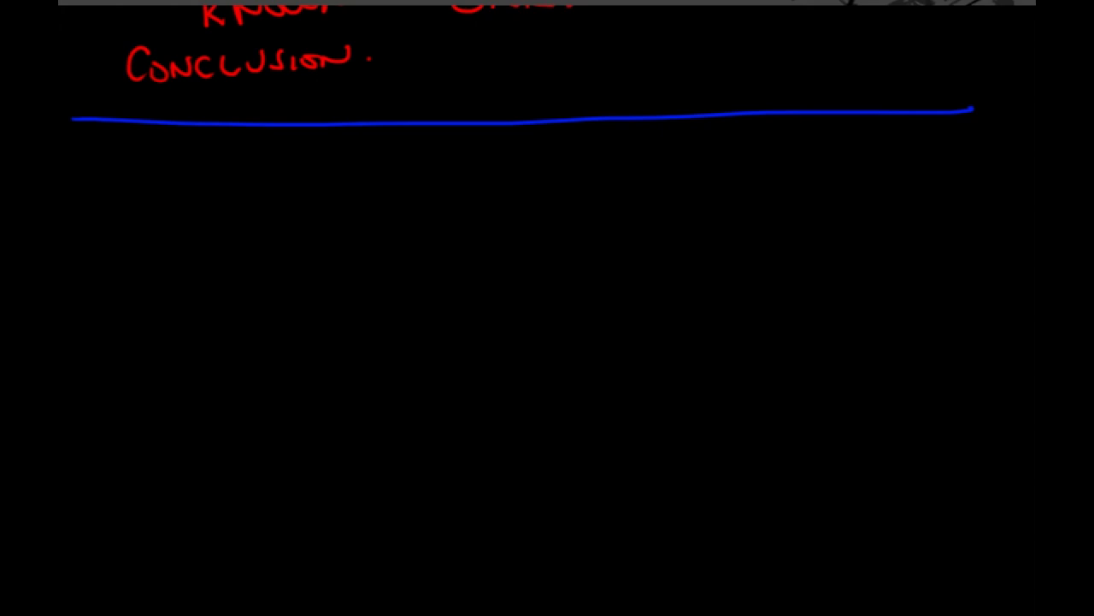
- Write the blue DELIVERY METHOD heading, a LECTURE bullet, and STRAIGHT TEACHING beneath
drag(132, 179, 231, 183)
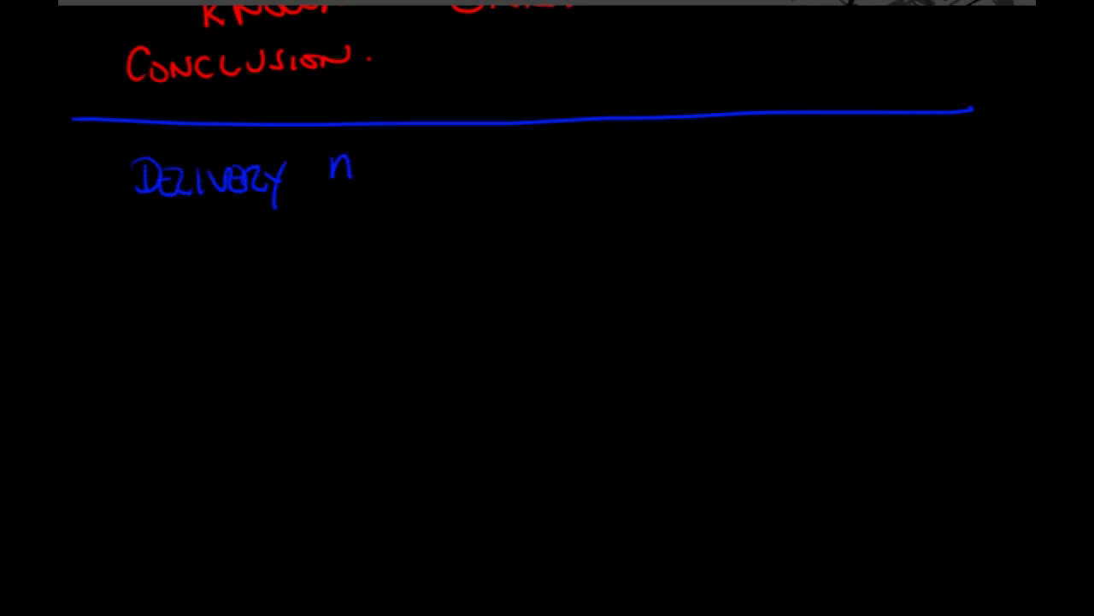
drag(329, 167, 479, 171)
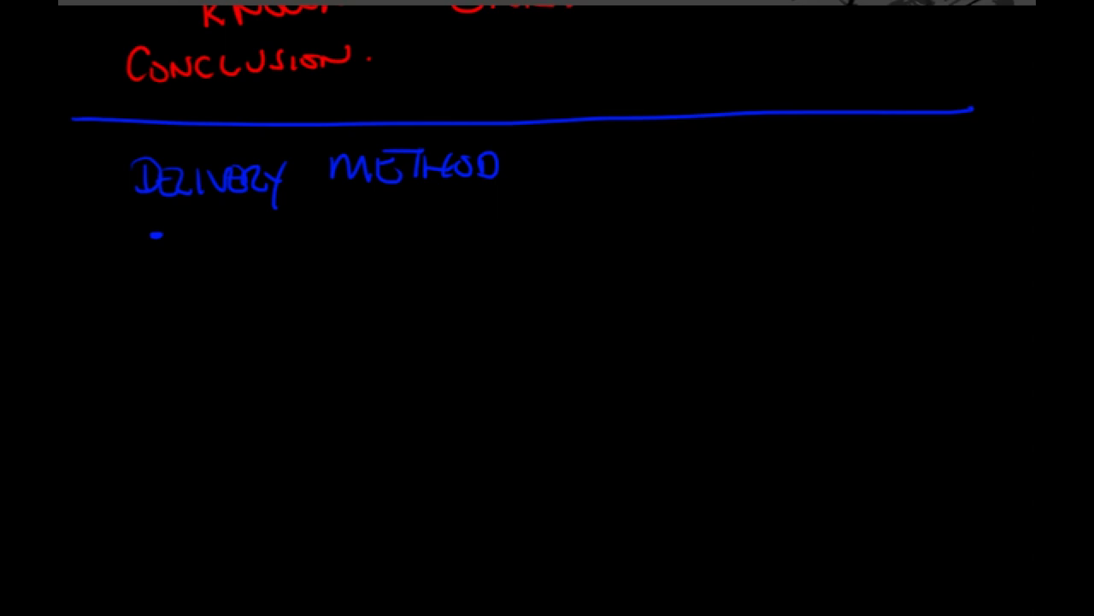
drag(184, 239, 248, 240)
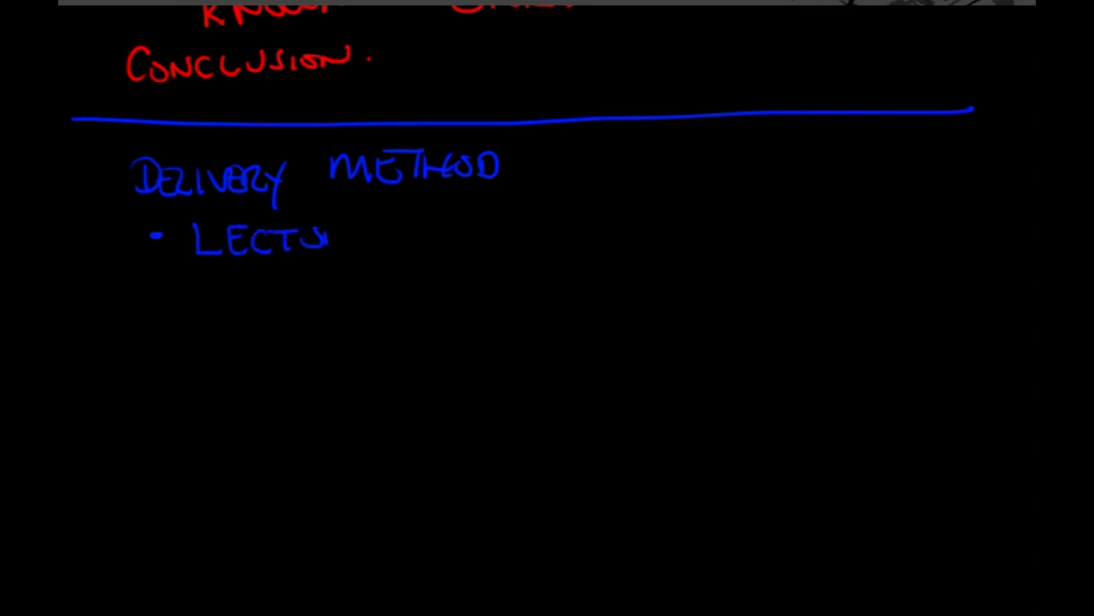
drag(321, 248, 372, 231)
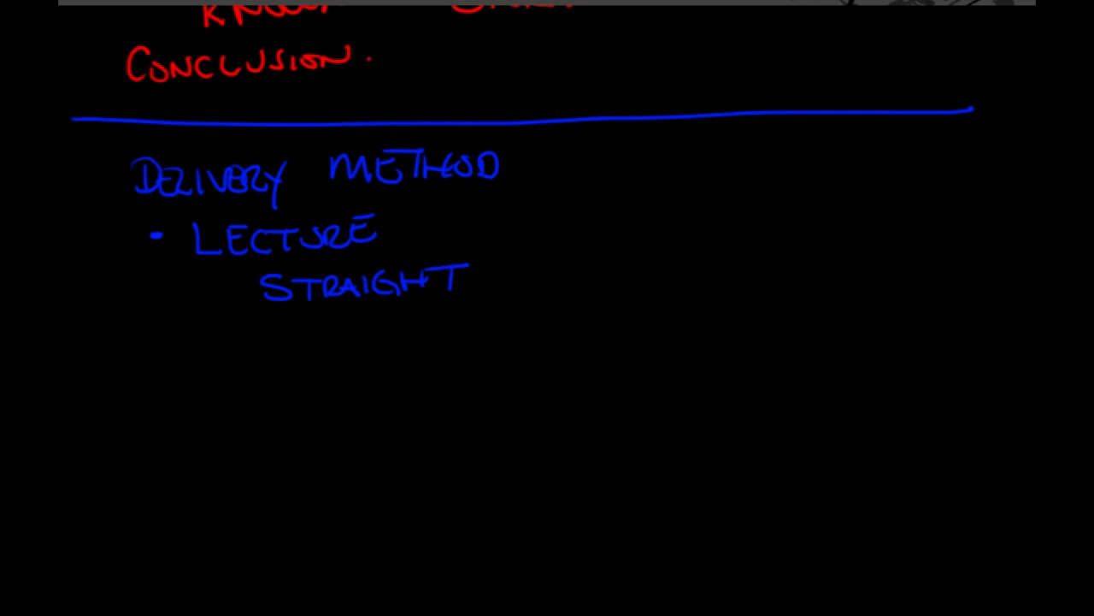
drag(269, 337, 346, 337)
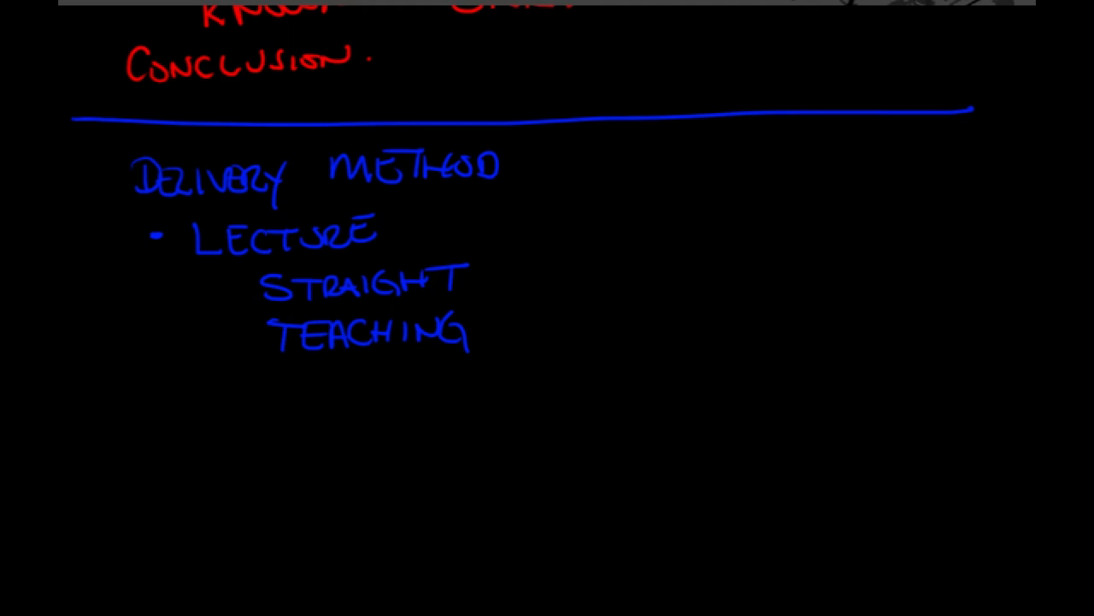
- Mark a blue bullet below STRAIGHT TEACHING for the GUIDED item
scroll(up, 3)
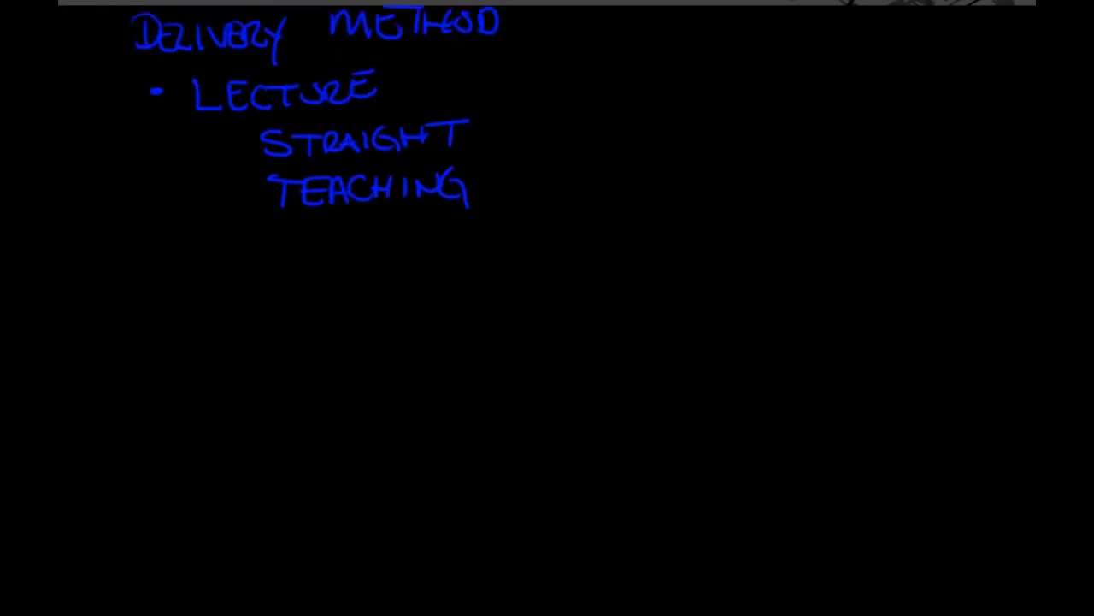
scroll(up, 3)
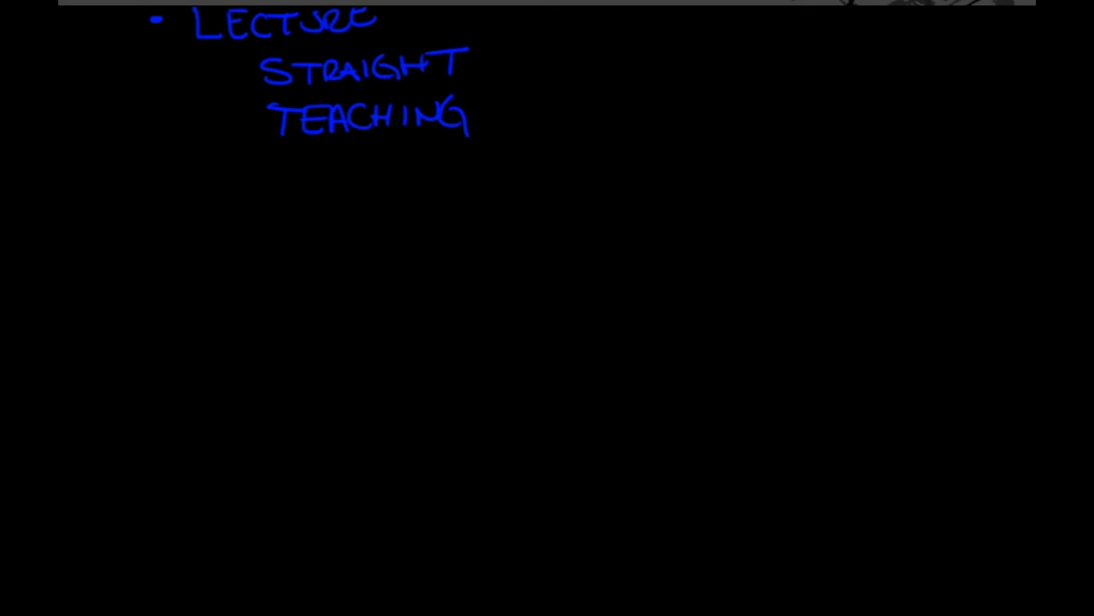
click(152, 191)
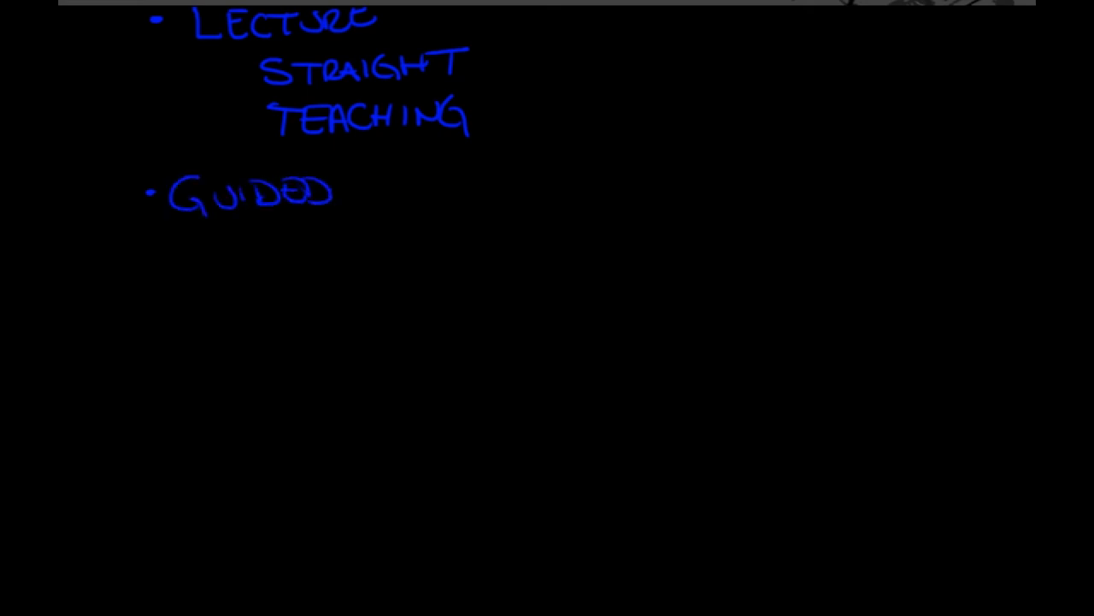
- Write GUIDED DISCUSSION, add '- GROUP PARTICIPATION' below, and start the KEEP DISC. line
drag(367, 189, 535, 188)
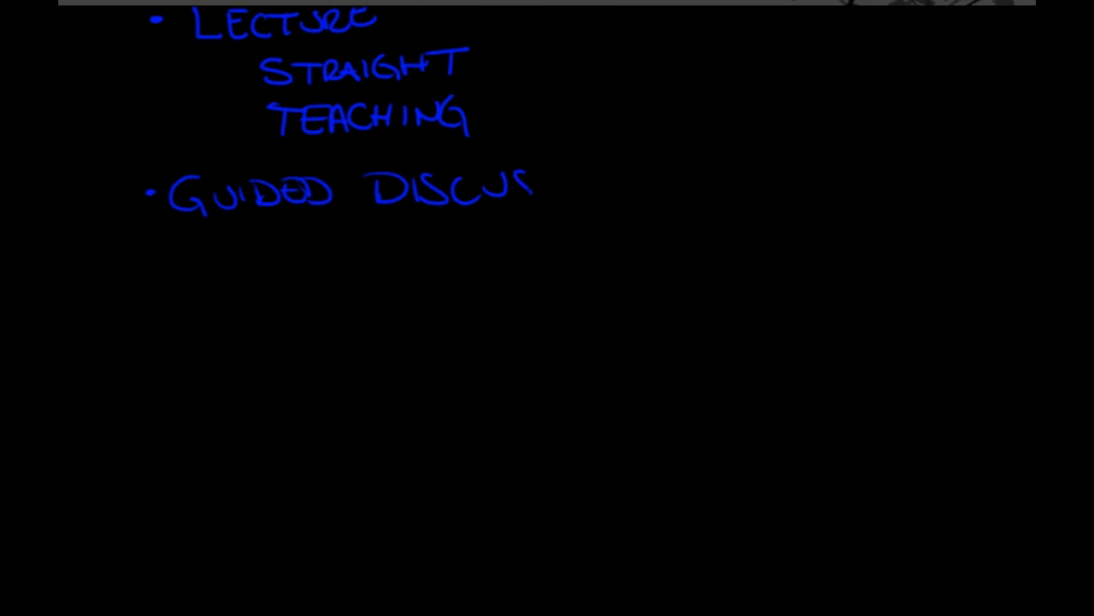
drag(531, 188, 641, 179)
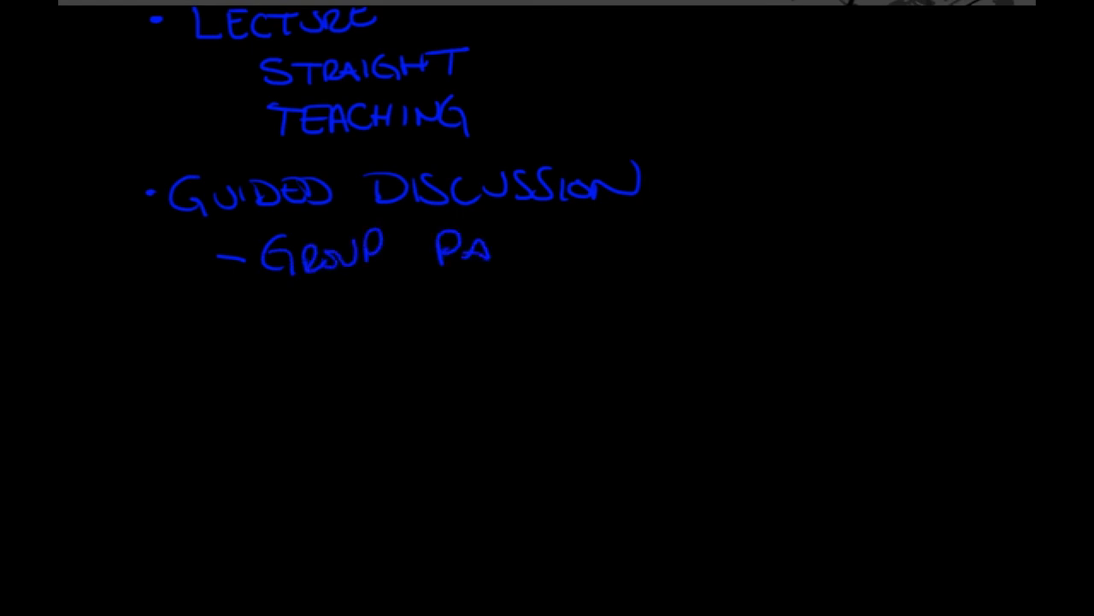
drag(491, 248, 611, 243)
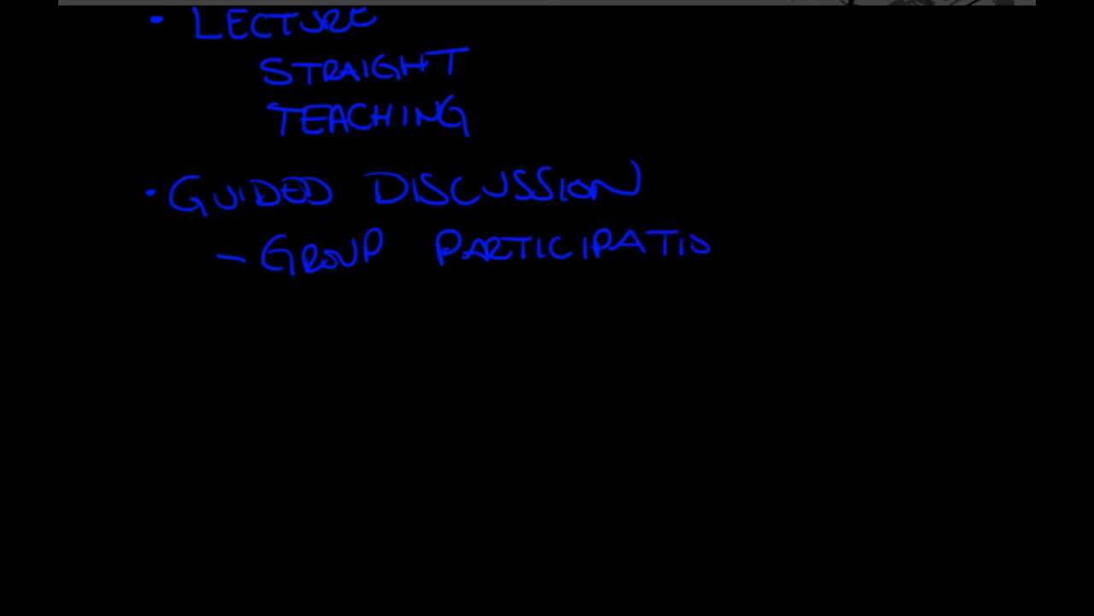
drag(710, 248, 753, 231)
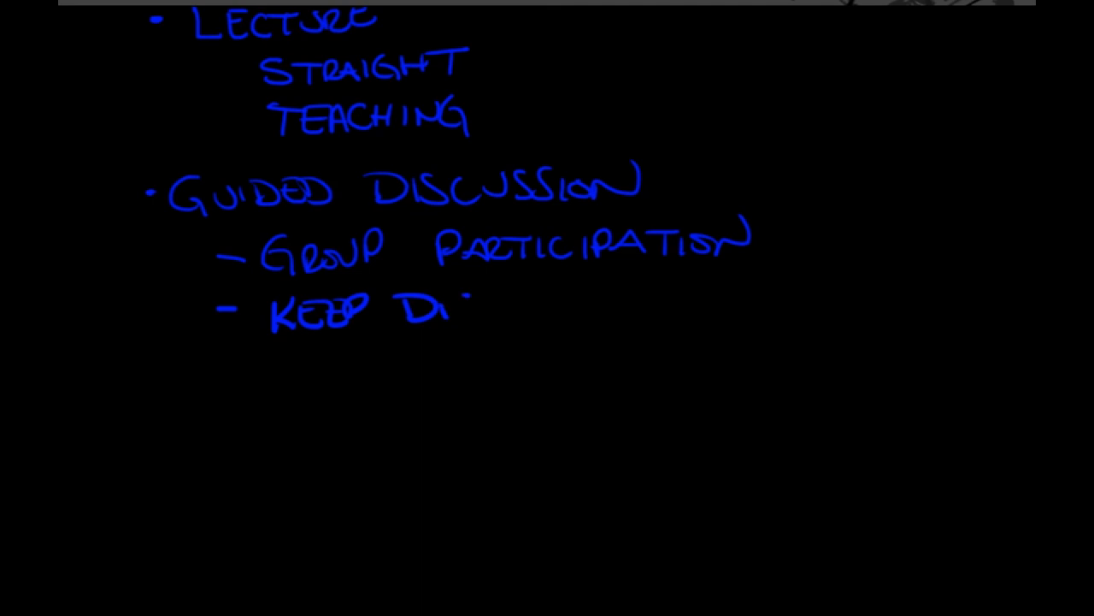
- Finish 'KEEP DISC. ON TRACK' and write an indented '• QUESTIONS' bullet below it
drag(461, 307, 667, 295)
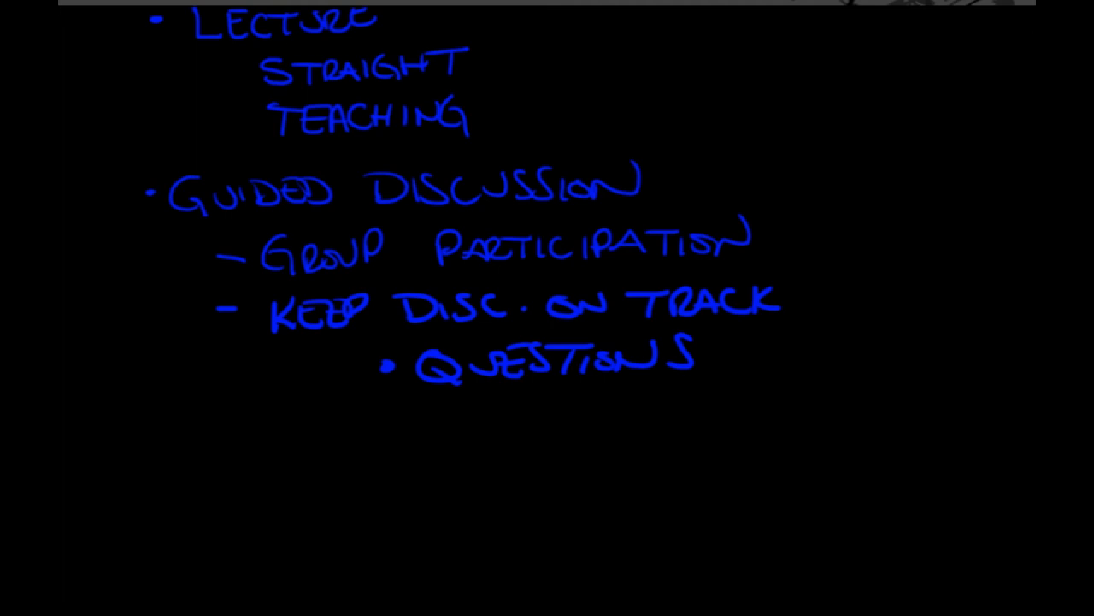
scroll(up, 3)
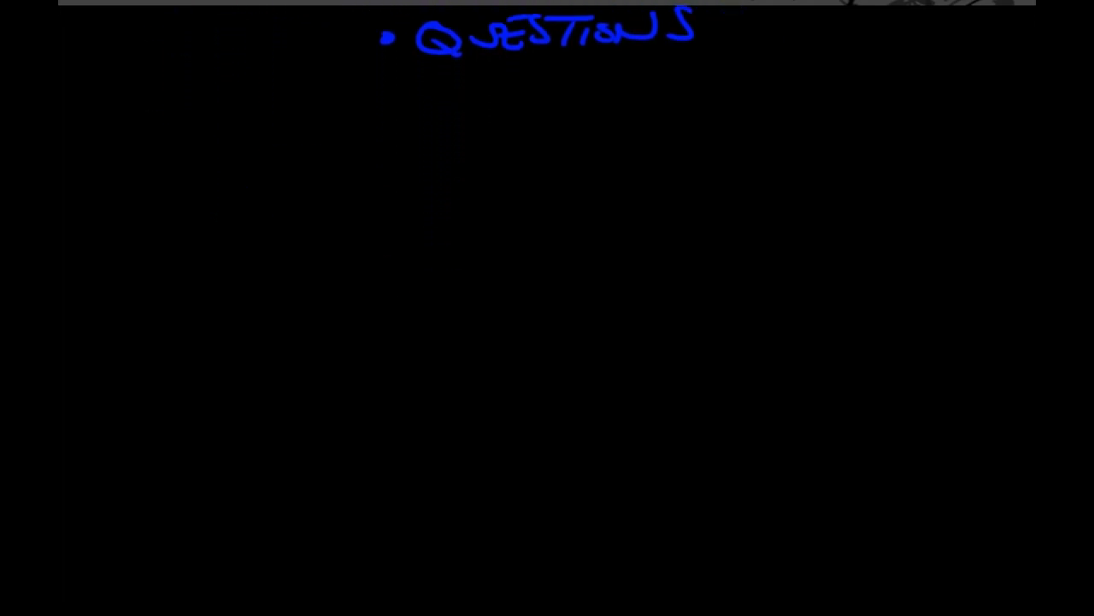
- Write OVERHEAD:, RHETORICAL:, DIRECT: and RELAY: on separate lines under QUESTIONS
drag(163, 111, 231, 107)
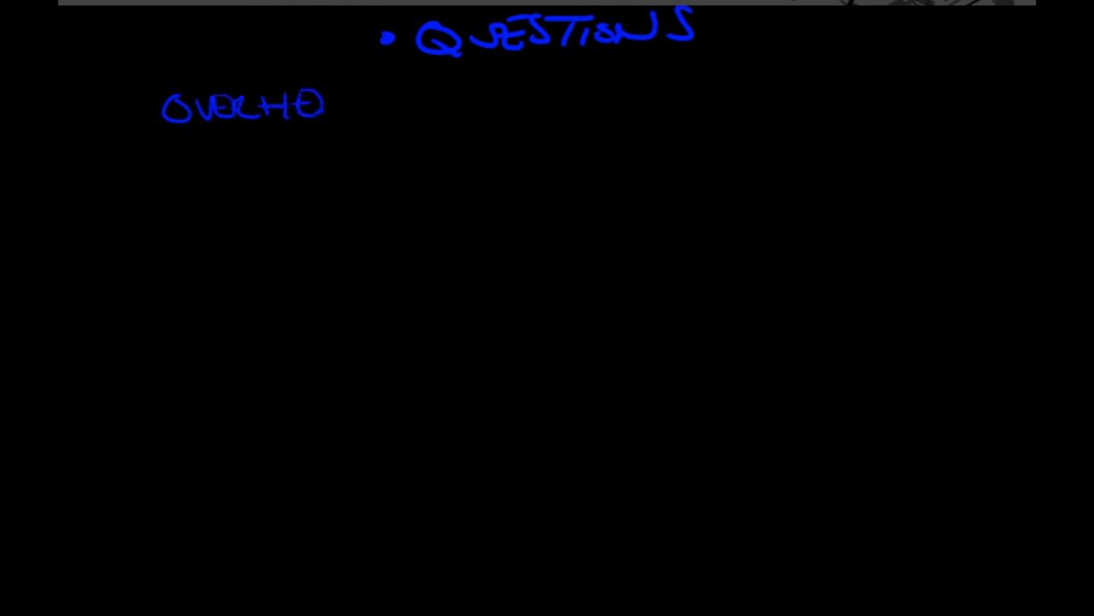
drag(325, 102, 393, 106)
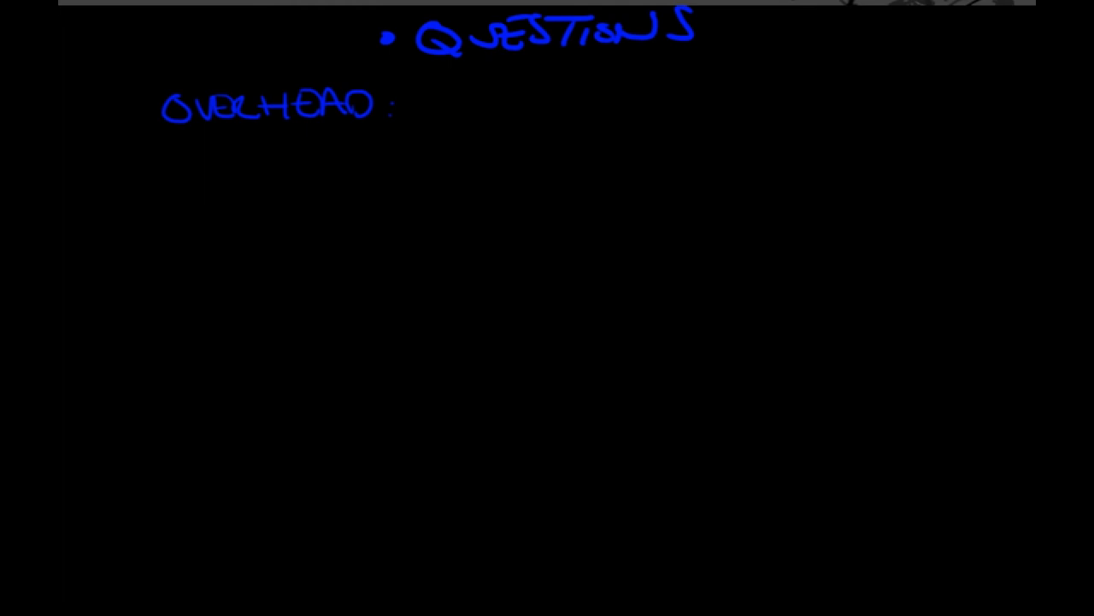
drag(158, 141, 188, 193)
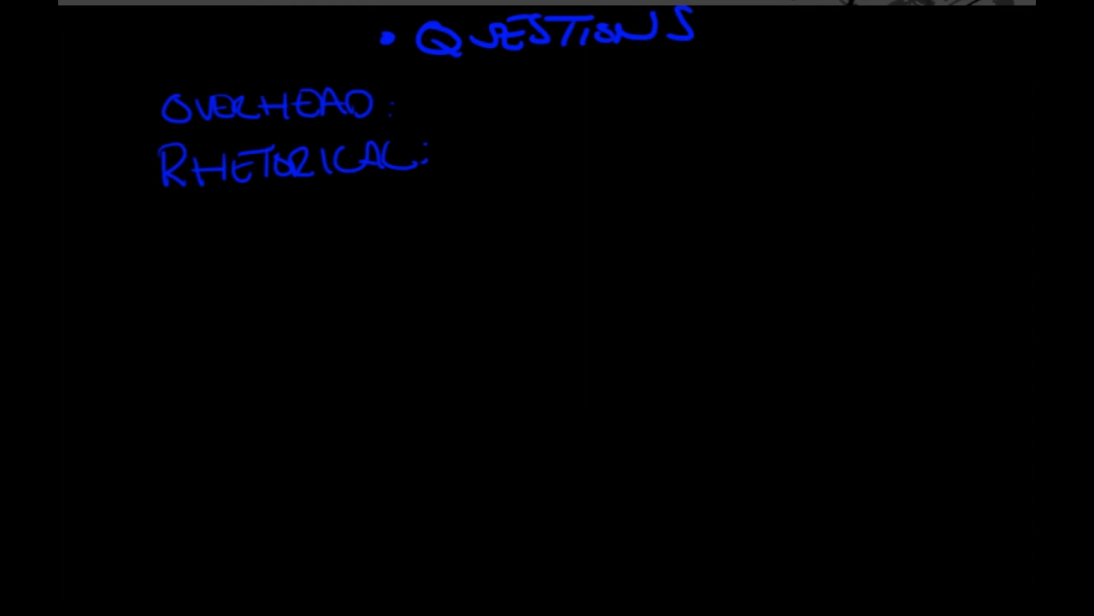
drag(171, 231, 243, 231)
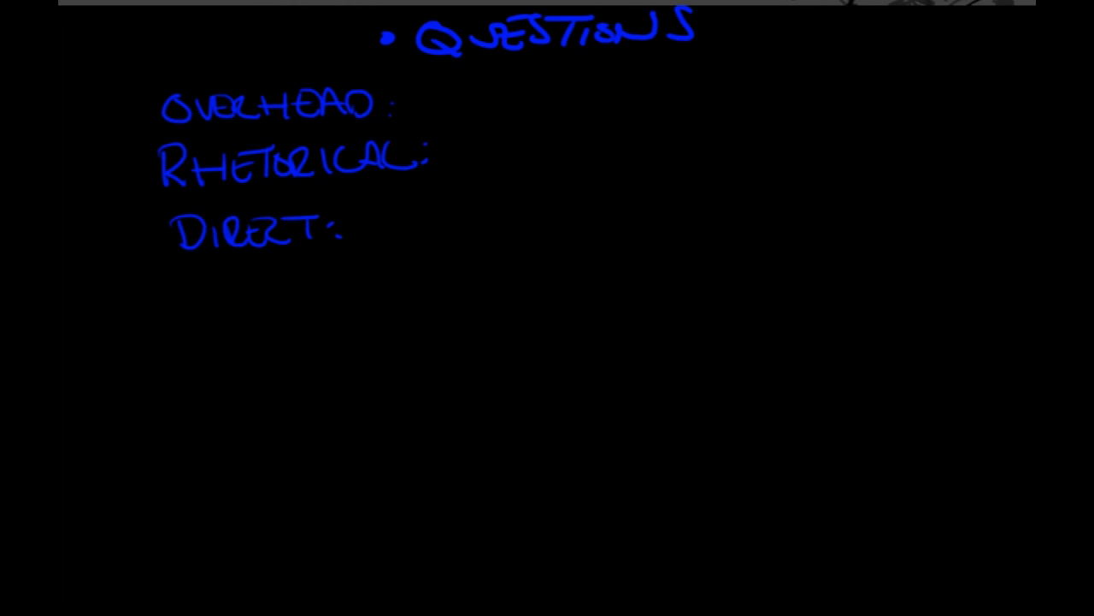
drag(180, 282, 273, 282)
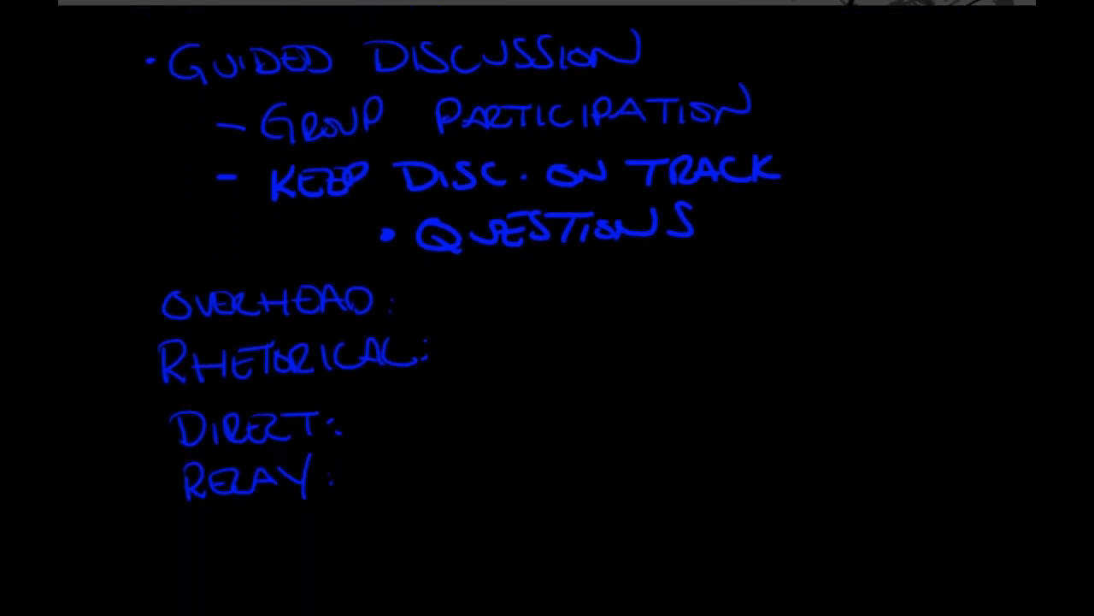
- Handwrite '- COMPUTER ASSISTED.' under the RELAY line and begin the next dash item
scroll(up, 3)
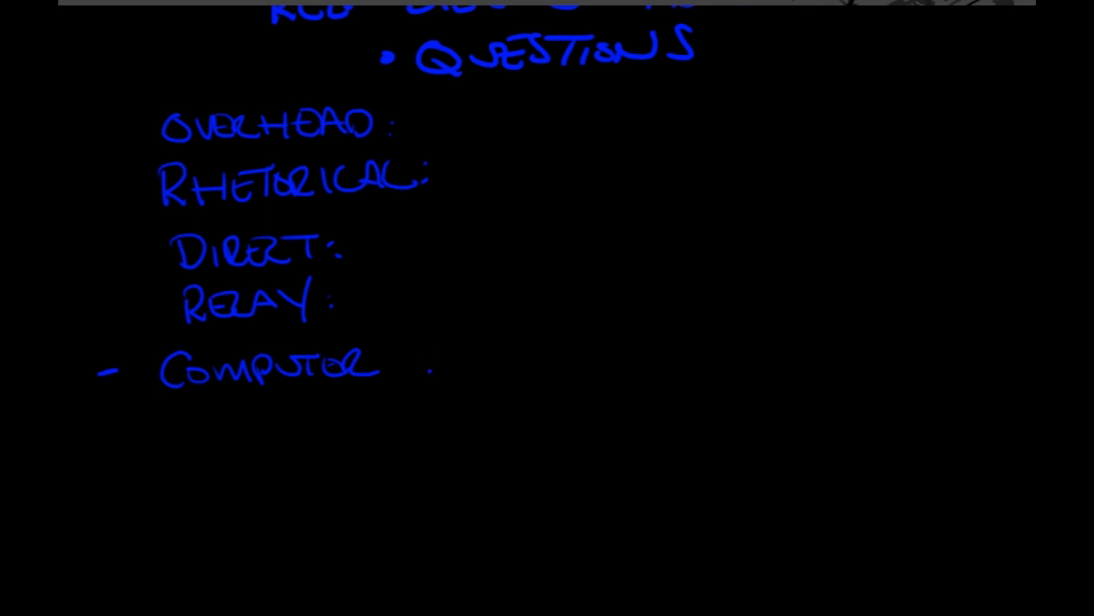
drag(419, 359, 534, 359)
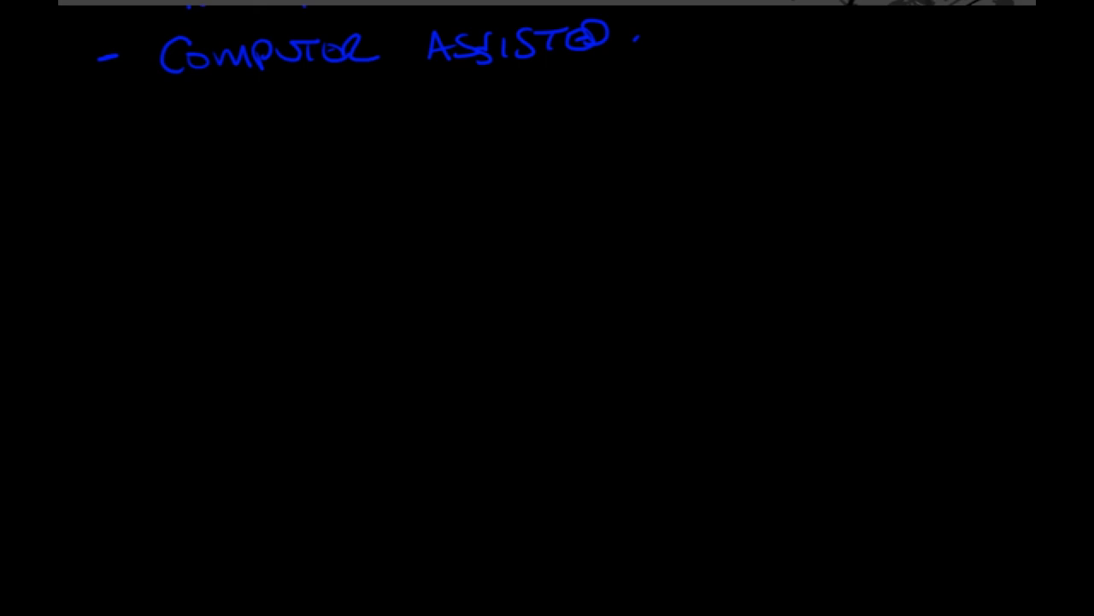
drag(111, 145, 167, 158)
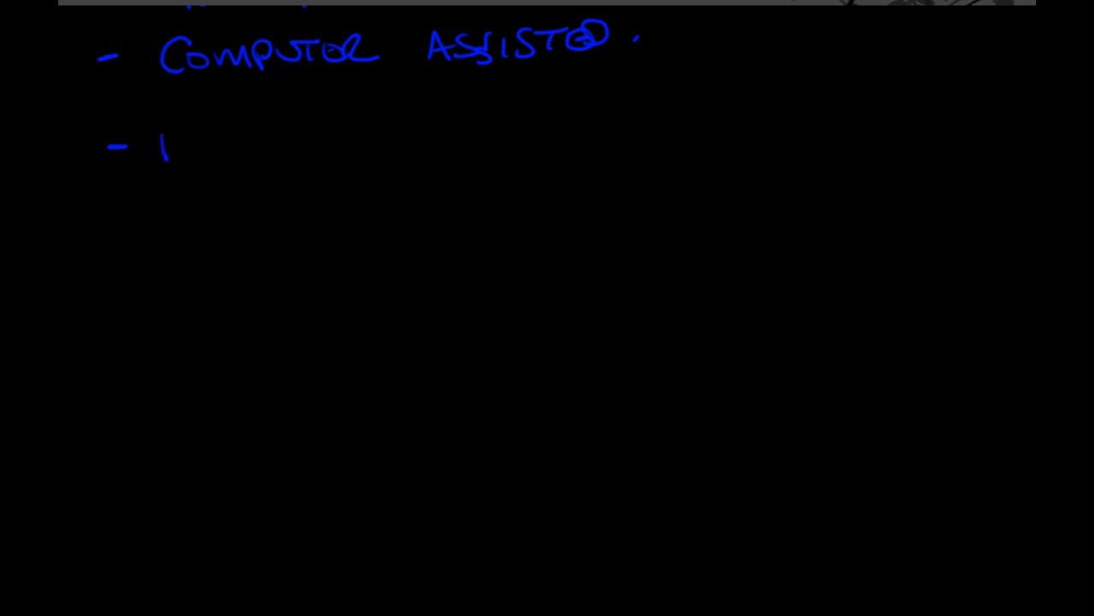
- Write DEMO PERF. in blue with an arrowed EXPLANATION item beneath it
drag(158, 145, 295, 146)
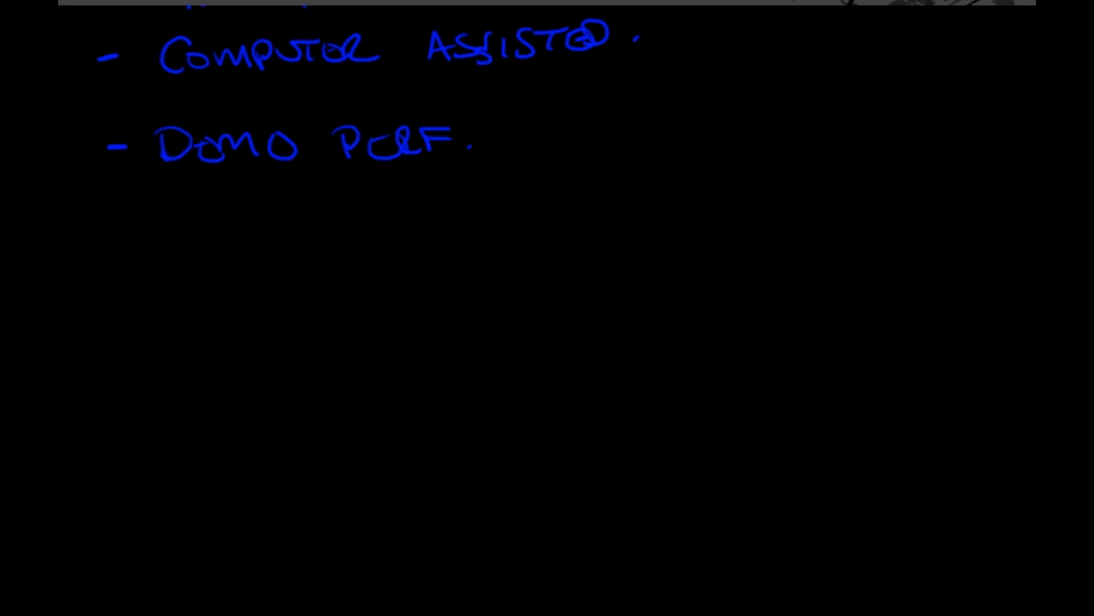
drag(192, 171, 240, 201)
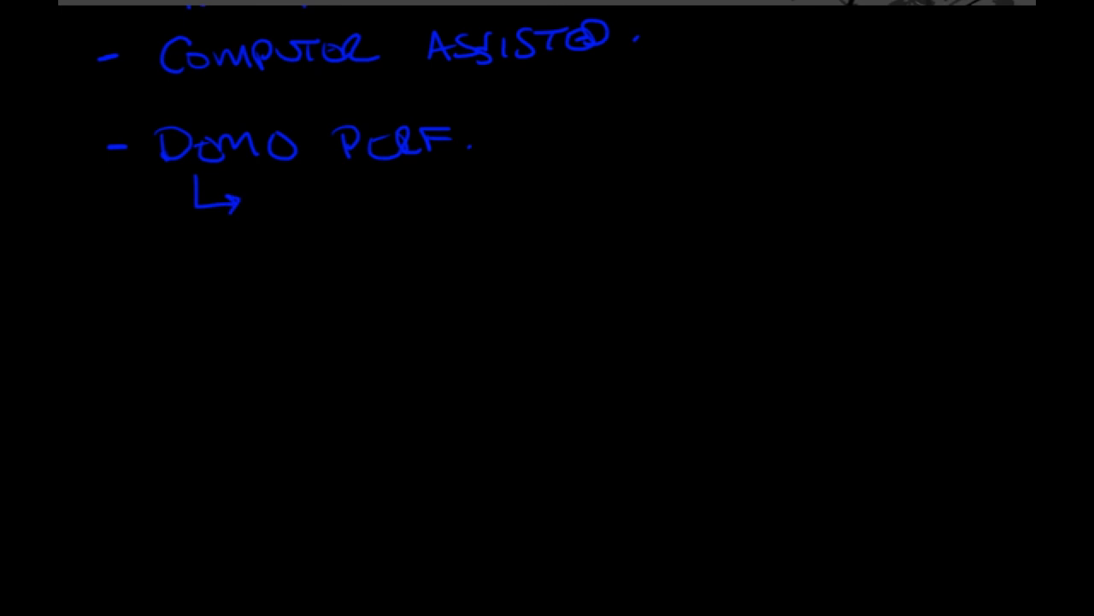
drag(274, 192, 273, 218)
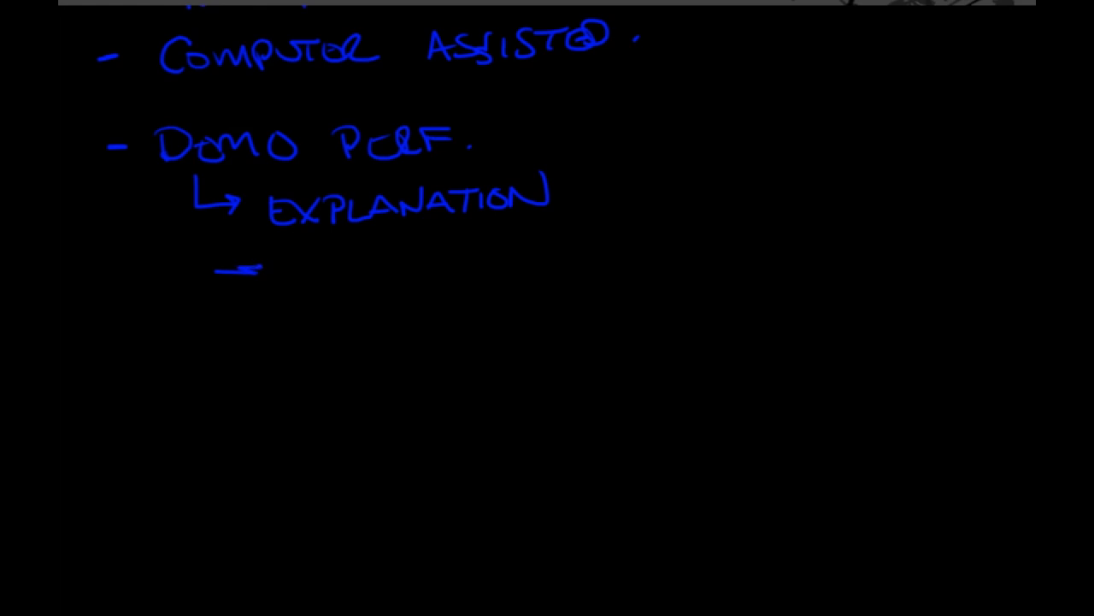
- Add arrowed items DEMONSTRATION, STUDENT PERF., INS SUPER. and EVALUATE below
drag(231, 274, 342, 273)
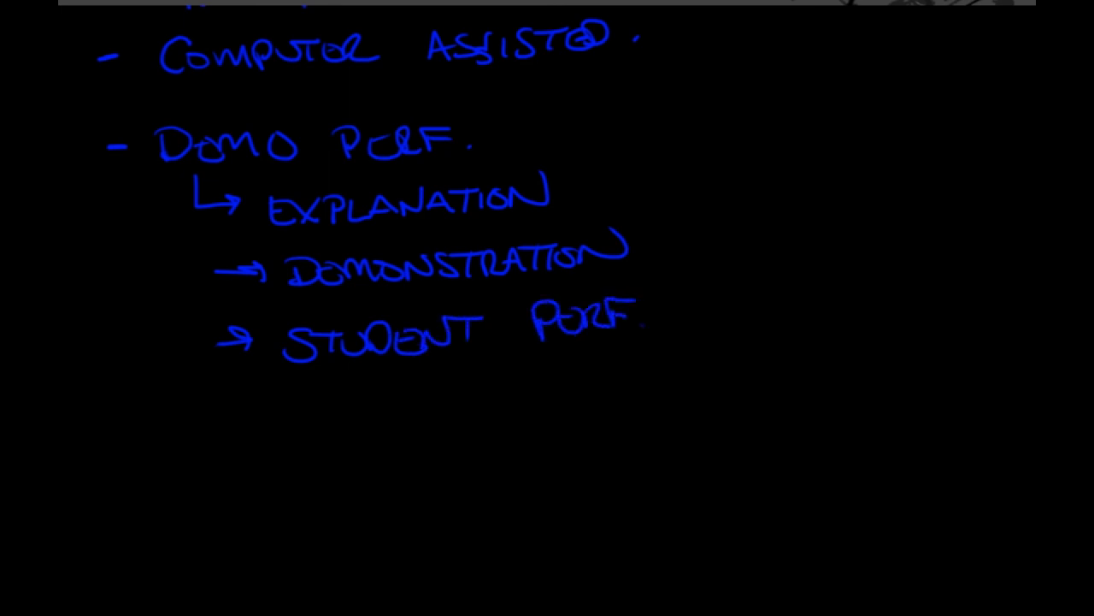
drag(227, 406, 269, 406)
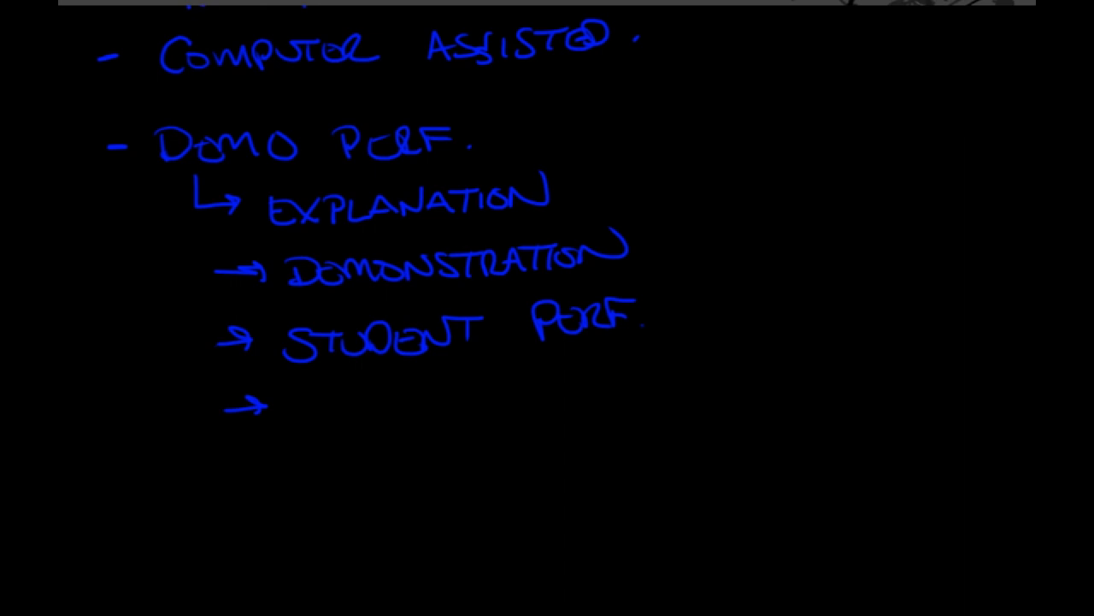
text(INS SUPER.)
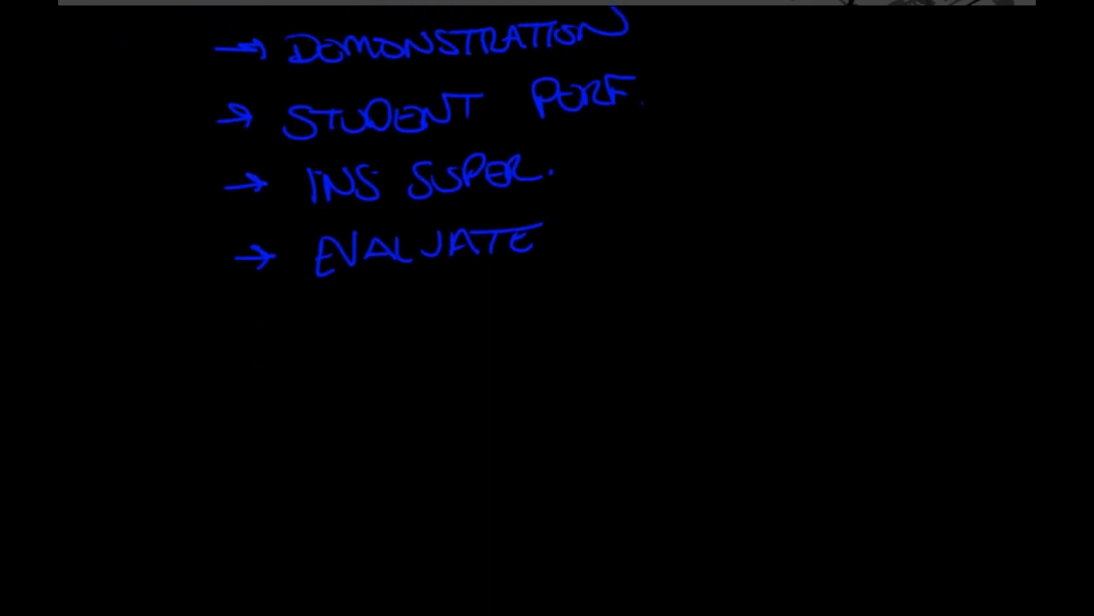
- Write a blue '• DRILL + PRACTICE' bullet and draw a yellow line beneath it
scroll(up, 3)
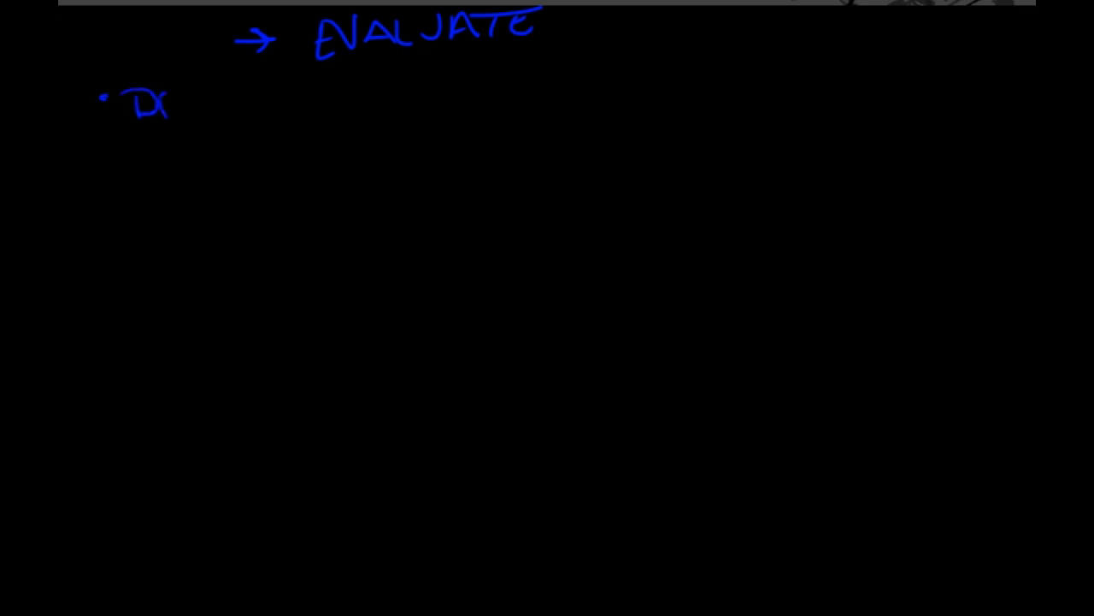
drag(154, 103, 325, 103)
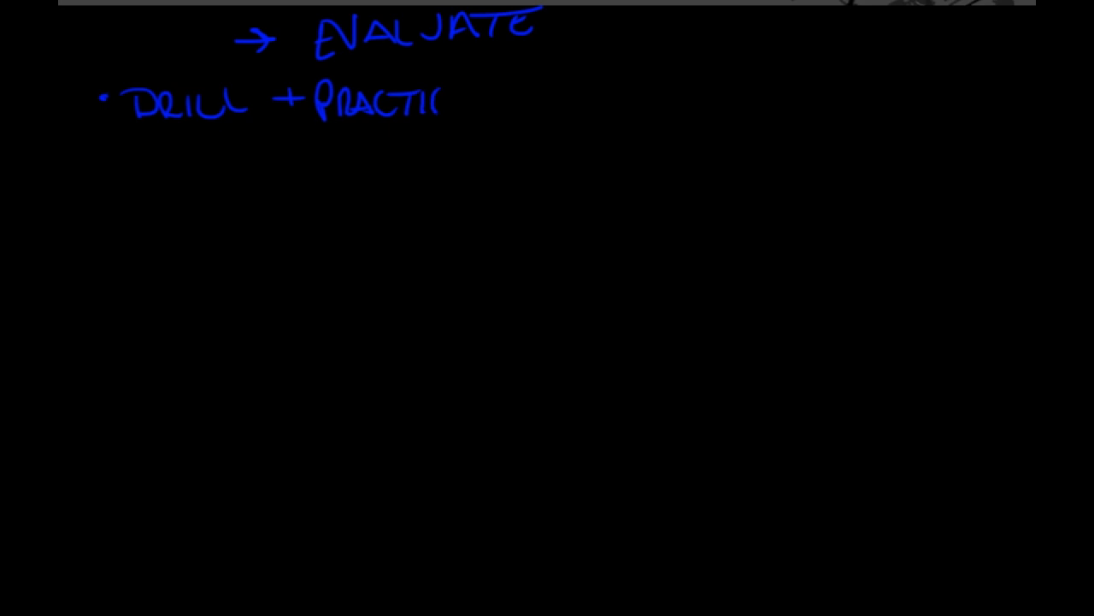
drag(444, 102, 487, 89)
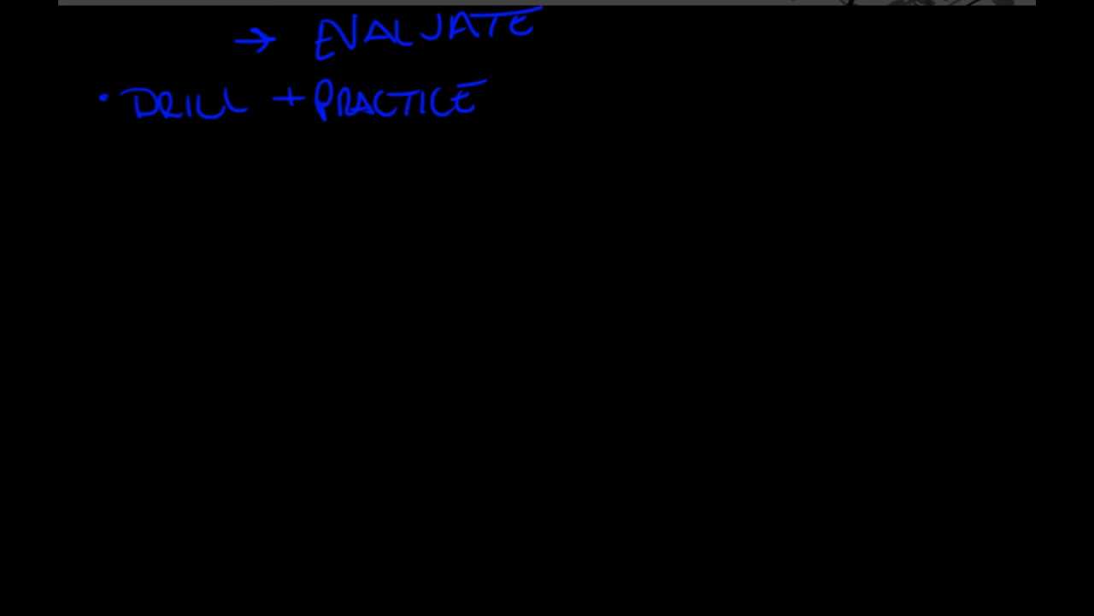
drag(98, 152, 424, 149)
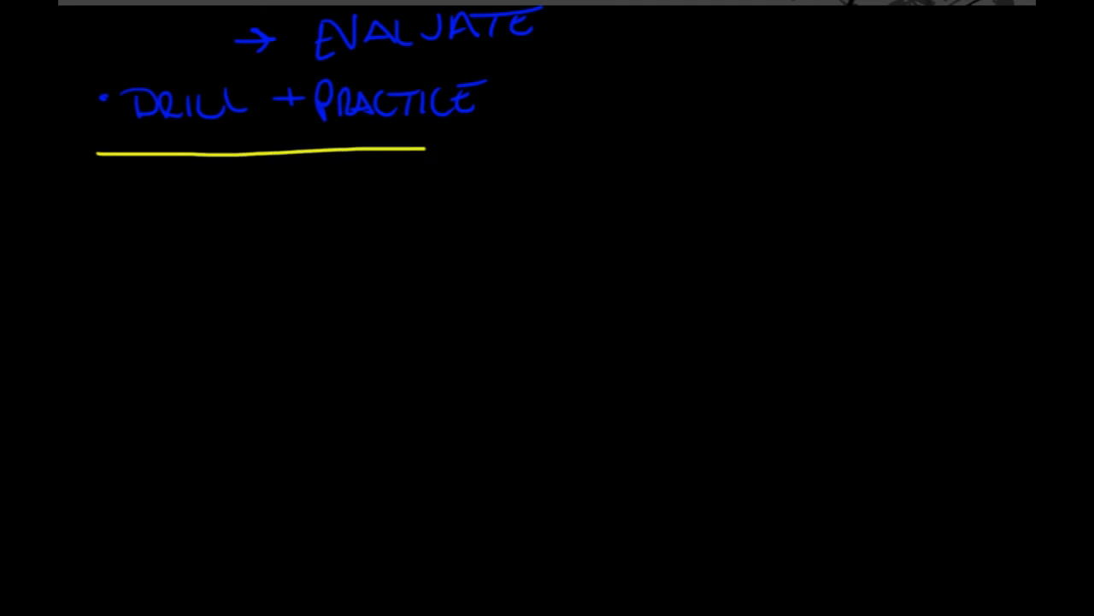
- Extend the yellow divider, then write PROBLEM BASED LEARNING and HOTS: HIGHER ORDER THINKING SKILLS
drag(425, 148, 983, 147)
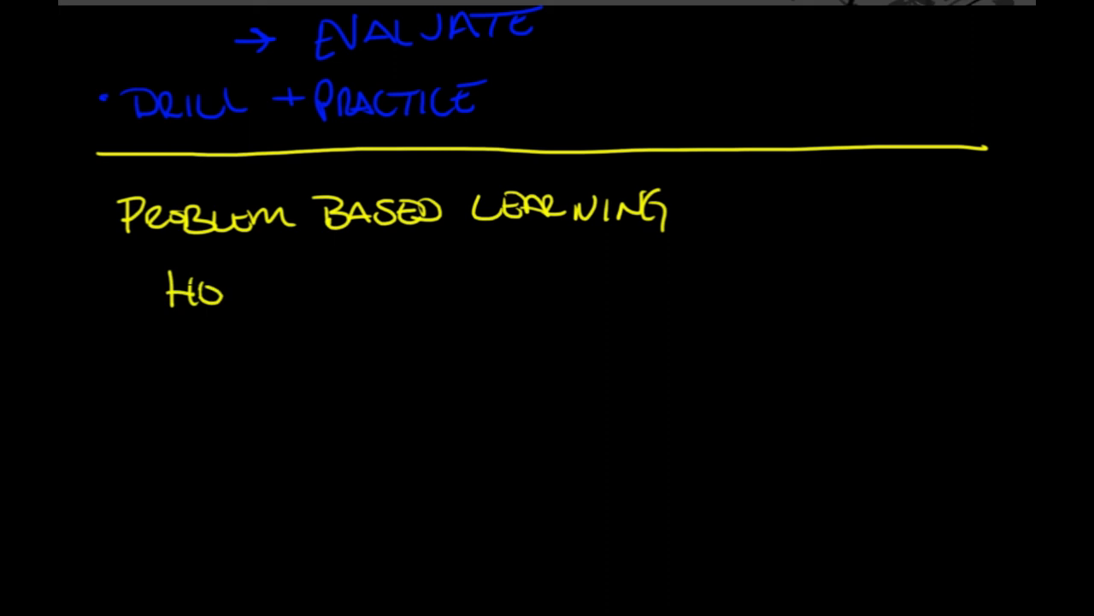
text(TS: HIGHER ORDER)
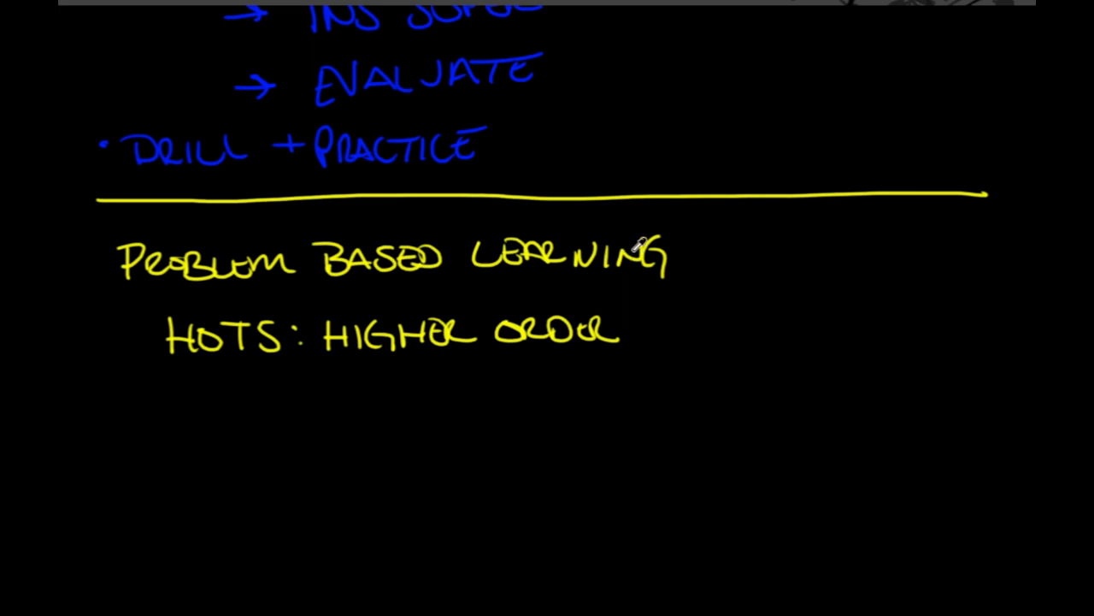
mouse_move(637, 244)
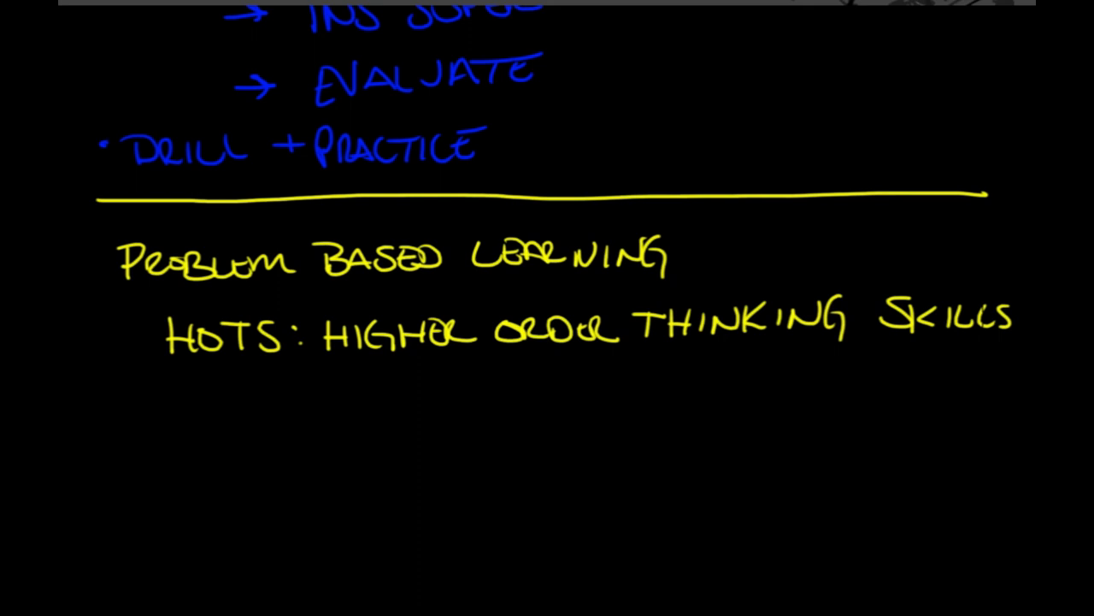
- Write SET UP/OUTCOMES/SOLVE/REFLECT/ and ALT/RE-EVAL/CONSIDER OUTCOME(S)/"BEST." in yellow
scroll(up, 3)
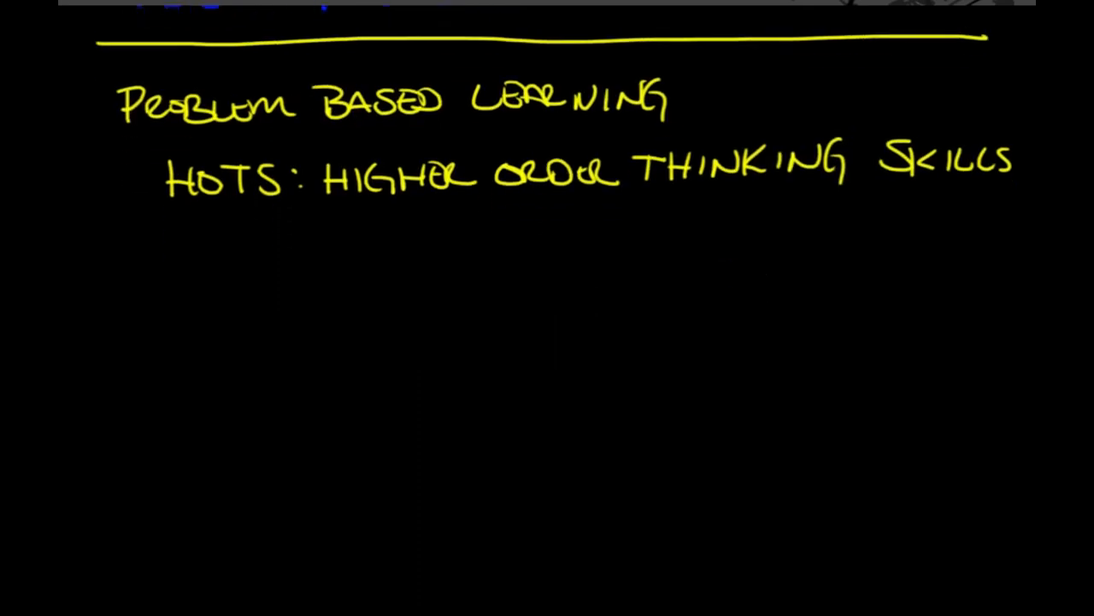
scroll(up, 3)
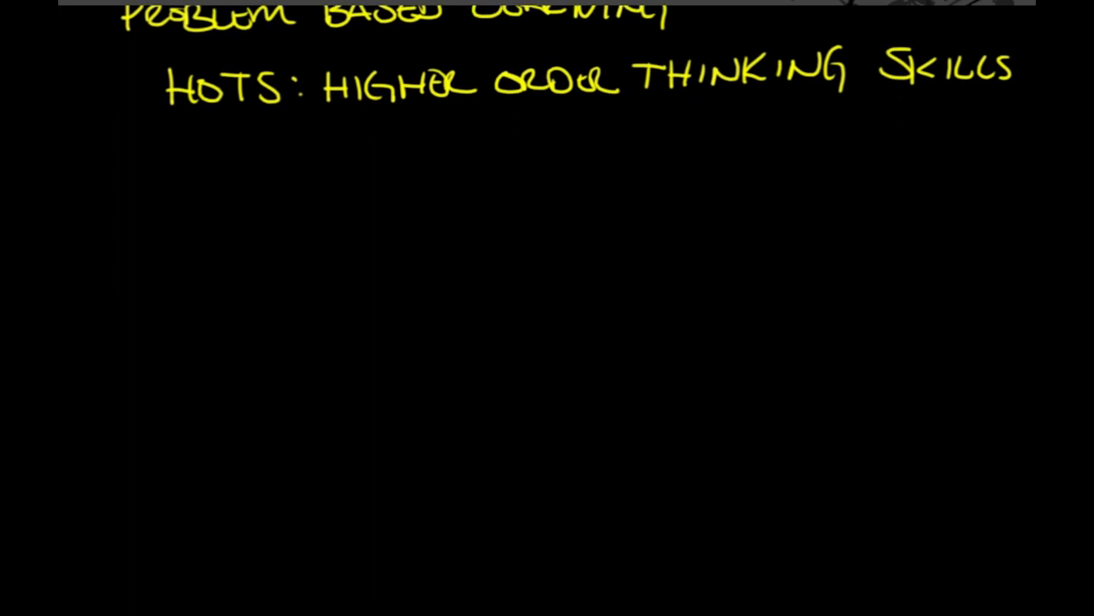
text(Set)
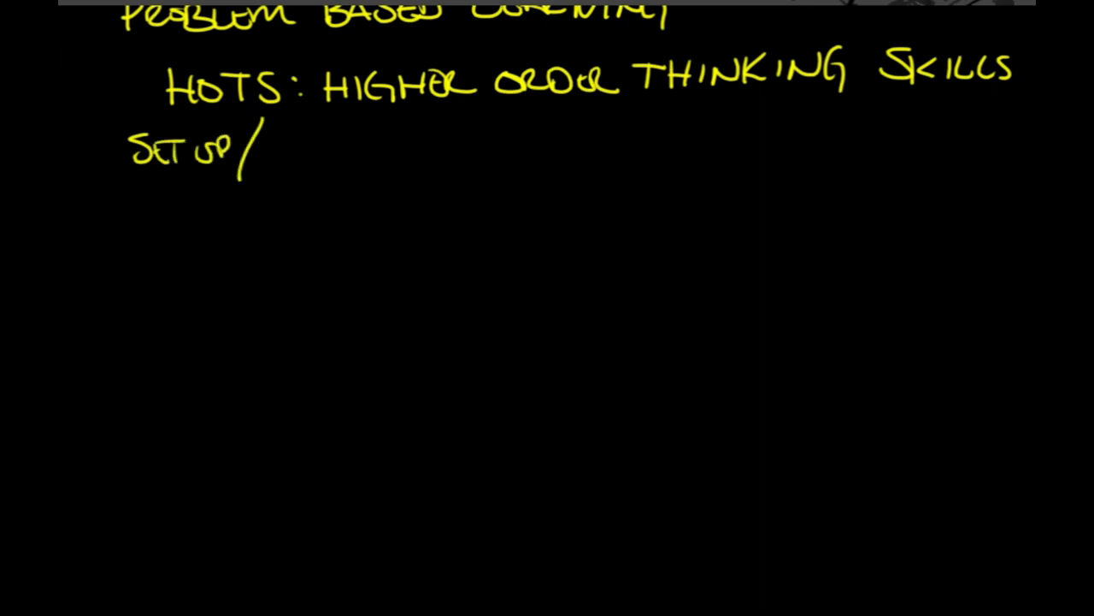
text(OUT)
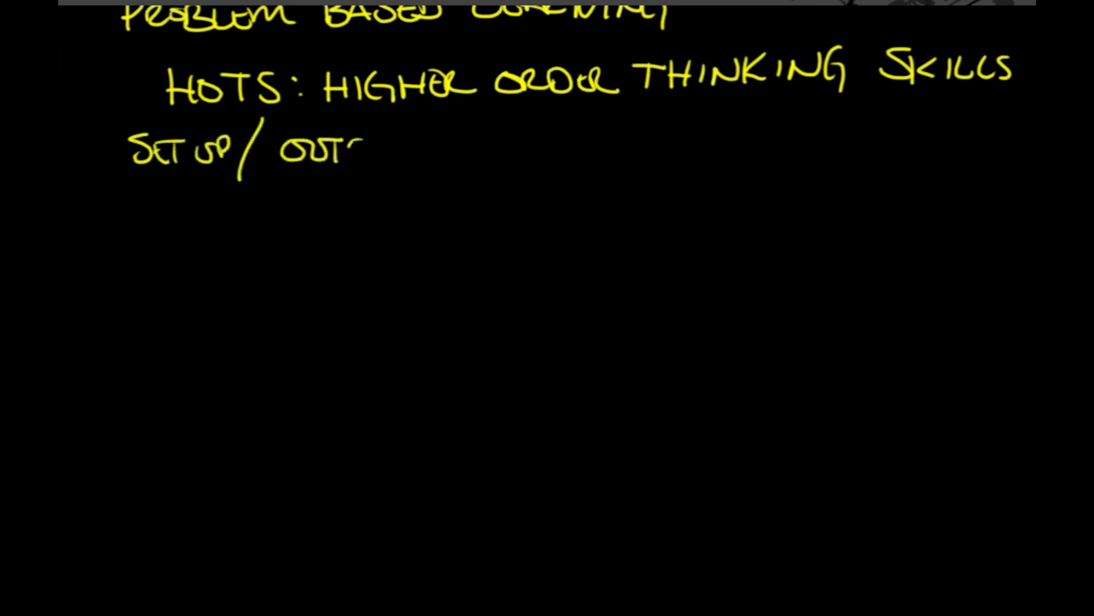
text(COMES/SOLVE/REFLECT/)
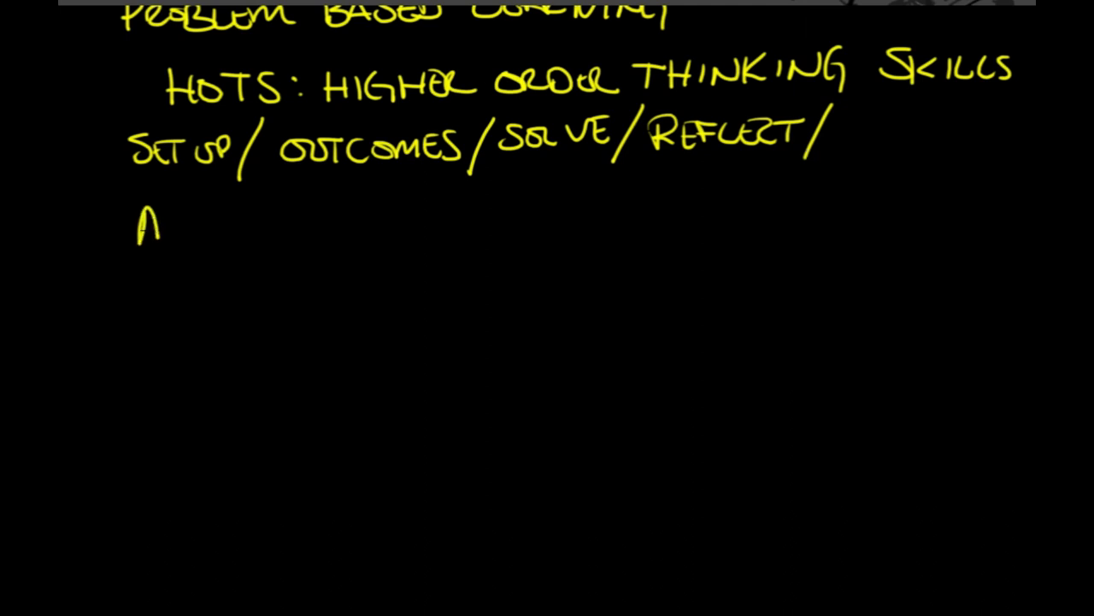
text(ALT/RE-EVAL/CONSIDER OUTCOME(S)/P)
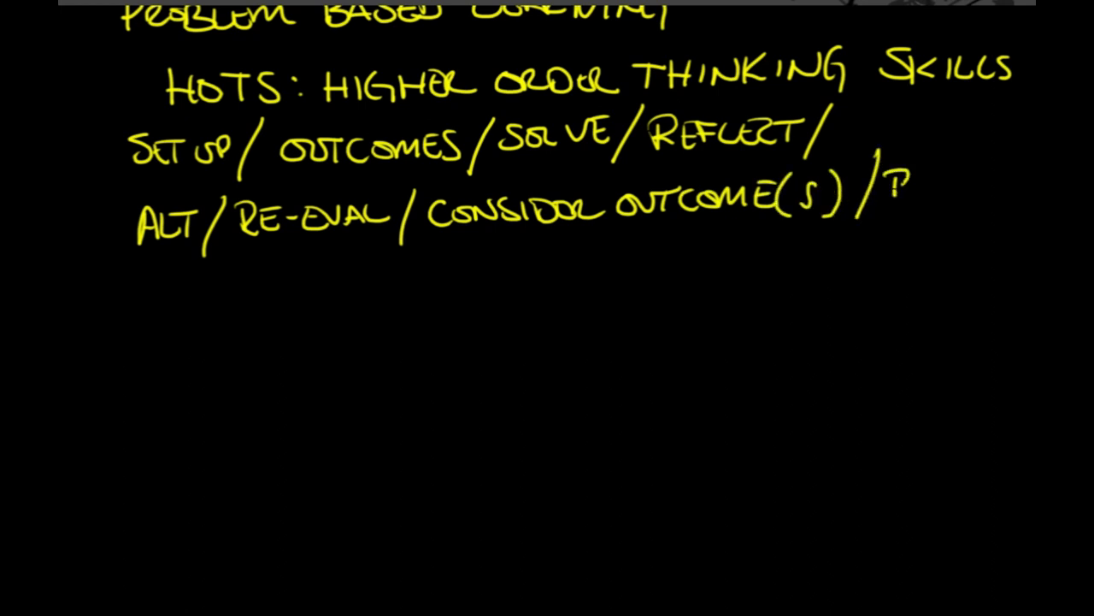
text(BEST.")
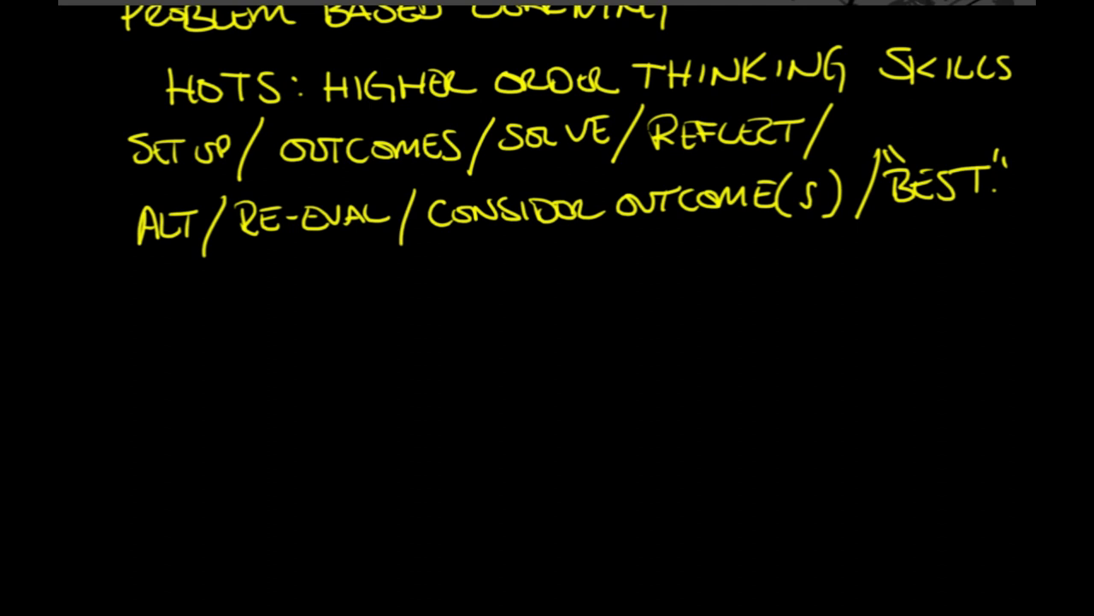
- Write 'SBT: SCENARIO BASED TRNG' in yellow on a new line below the HOTS steps
text(SI)
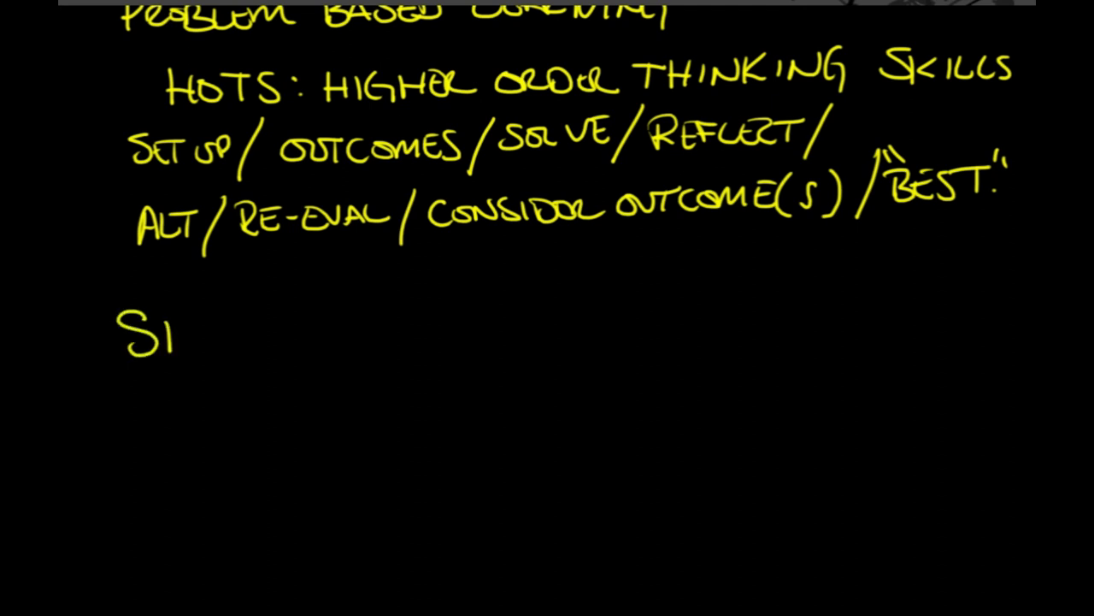
text(BT :)
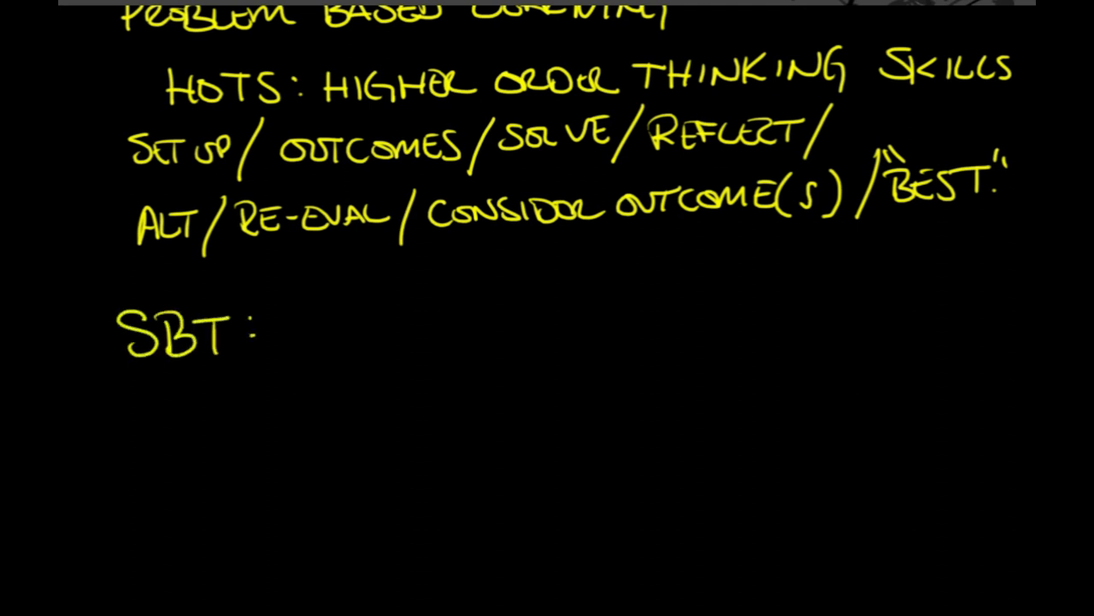
text(Sc)
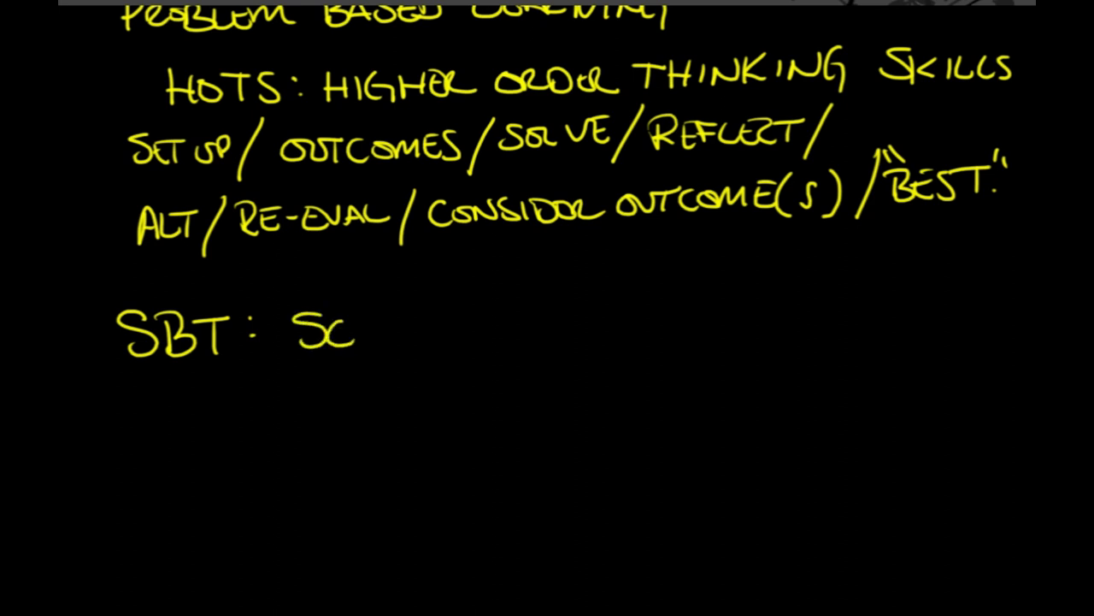
text(ENARIO BASED TRNG)
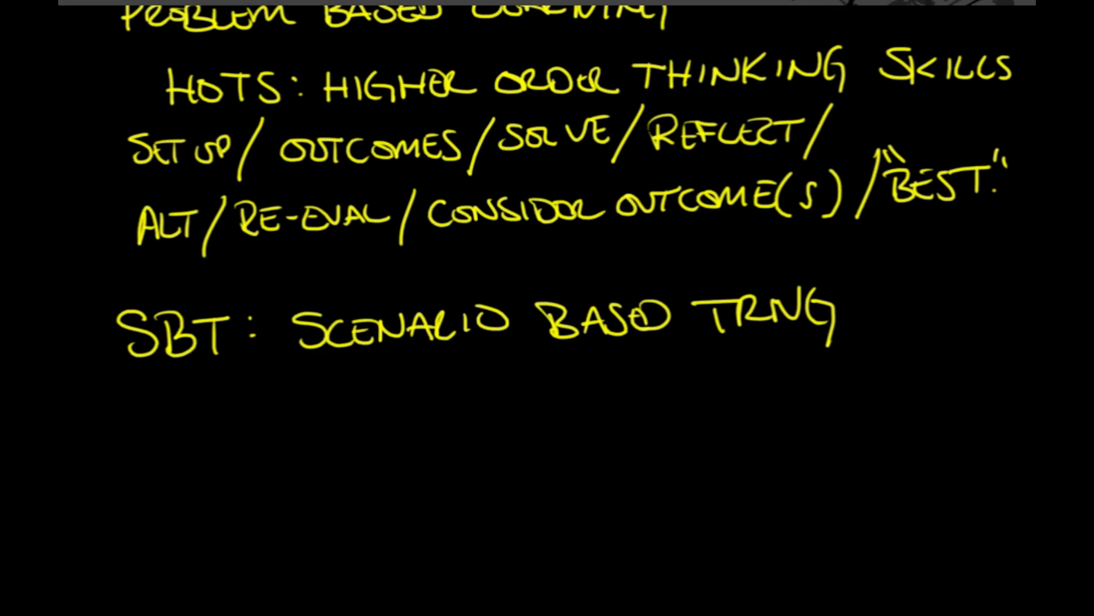
- Write a circled, crossed-out TRICK beside CHOOSE YOUR ADV. BOOK, then rule a line across
scroll(up, 3)
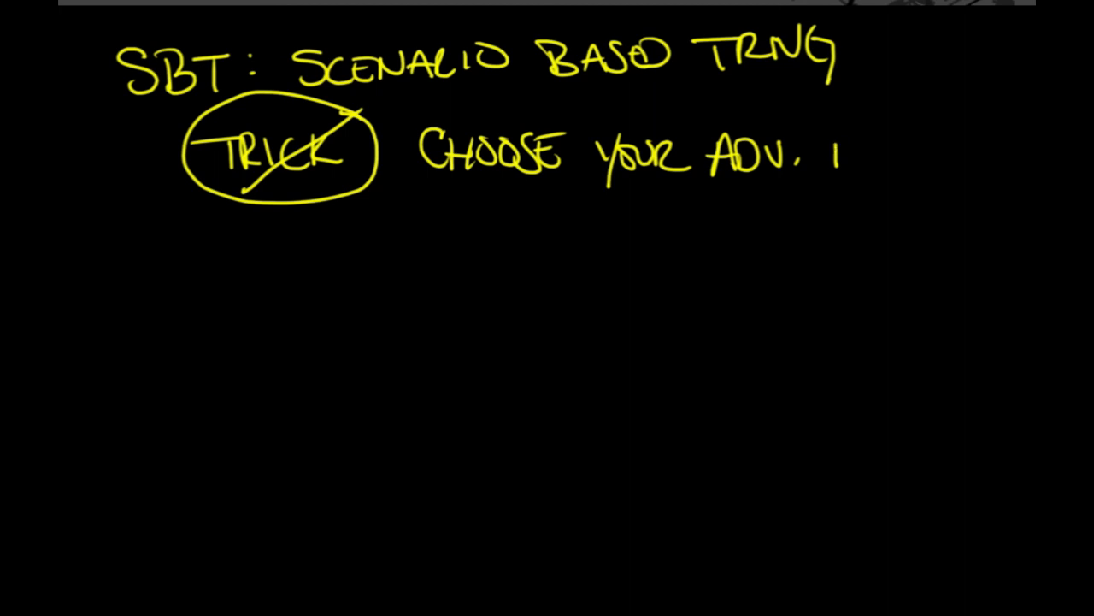
text(Book)
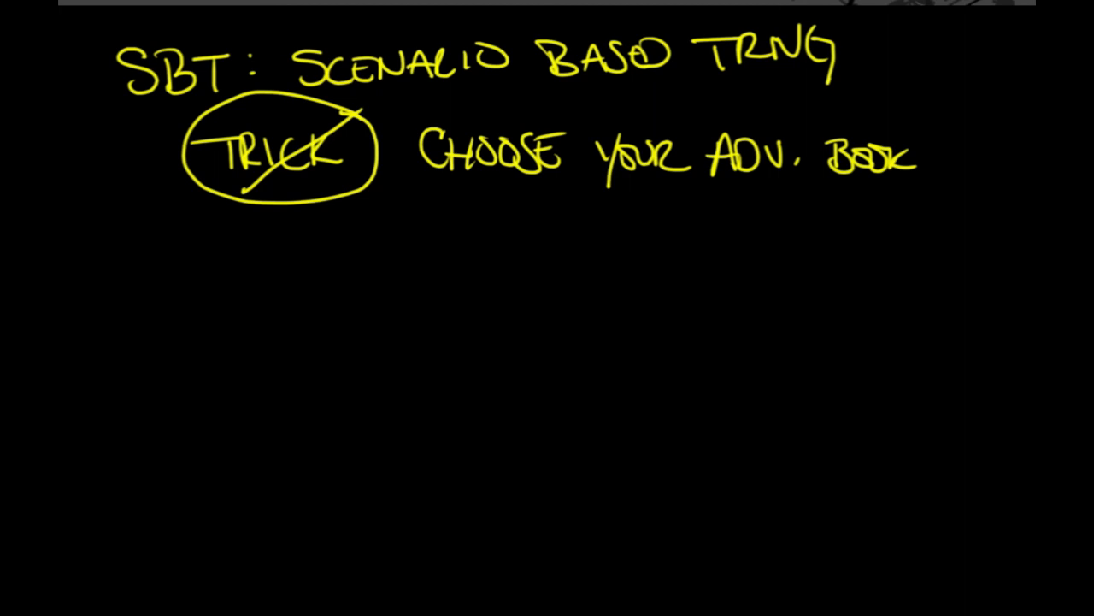
drag(85, 237, 696, 214)
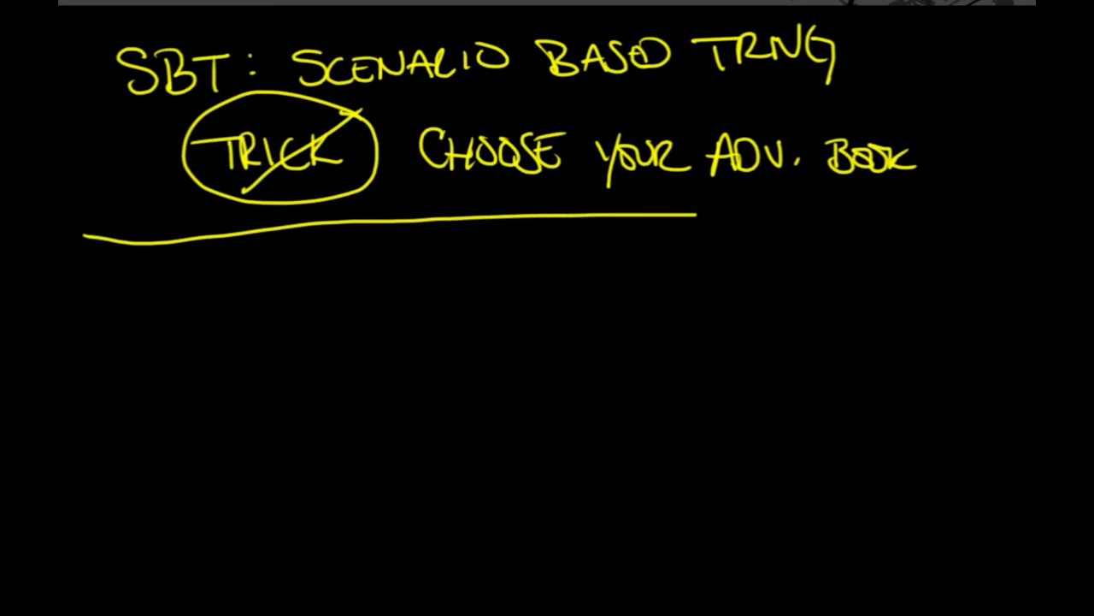
drag(697, 216, 1000, 218)
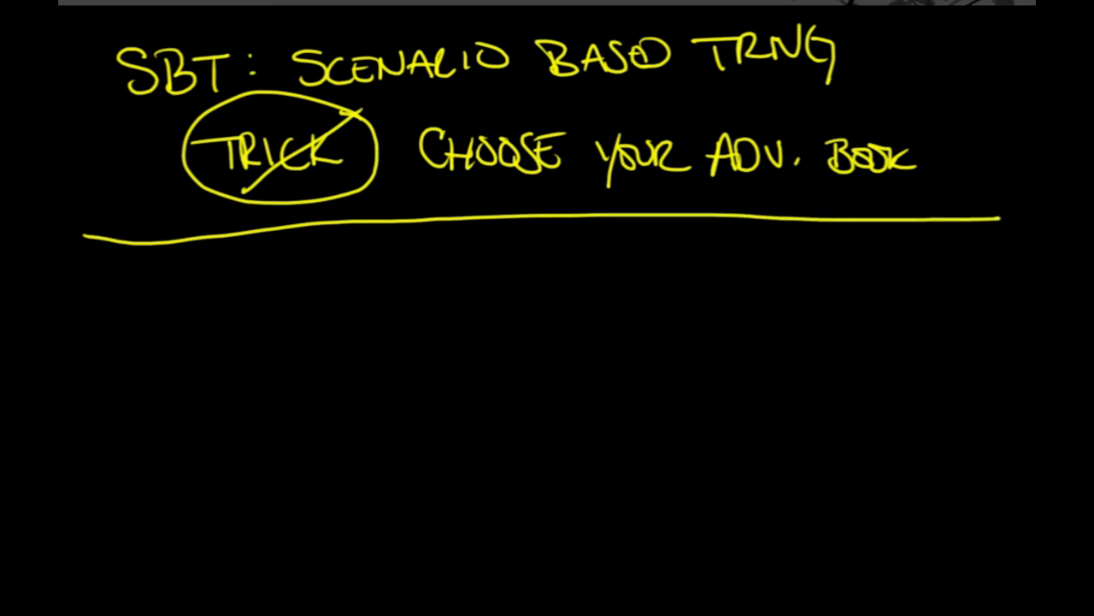
- Scroll below the yellow divider and write '- COLLABORATIVE PROB. SOLVING'
scroll(up, 3)
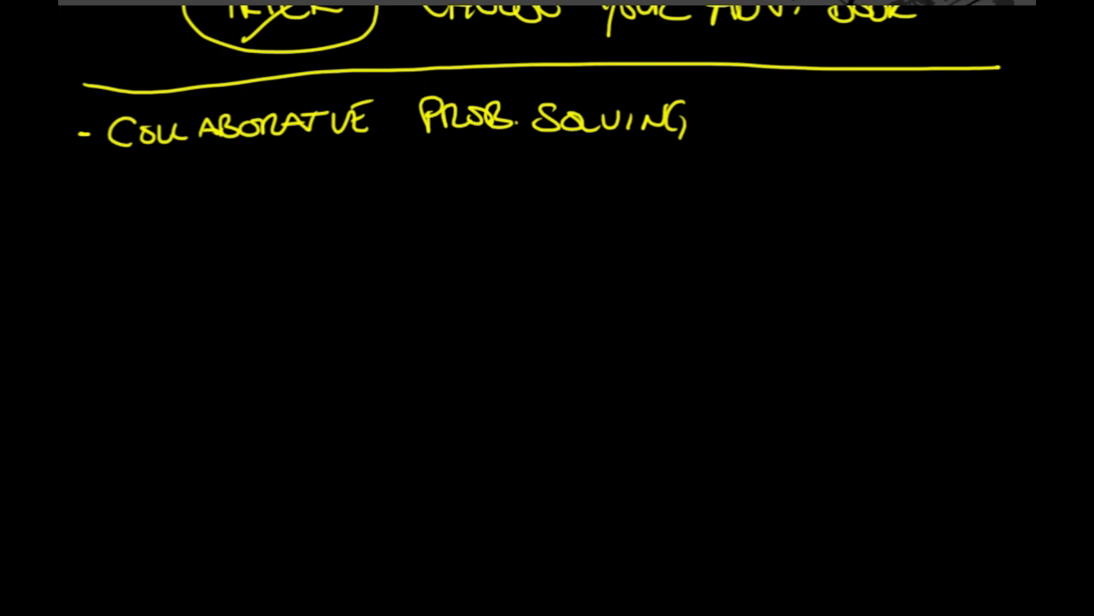
- Draw an arrow up to COLLABORATIVE and write '- CASE STUDIES – NTSB', underlining NTSB
drag(81, 193, 89, 193)
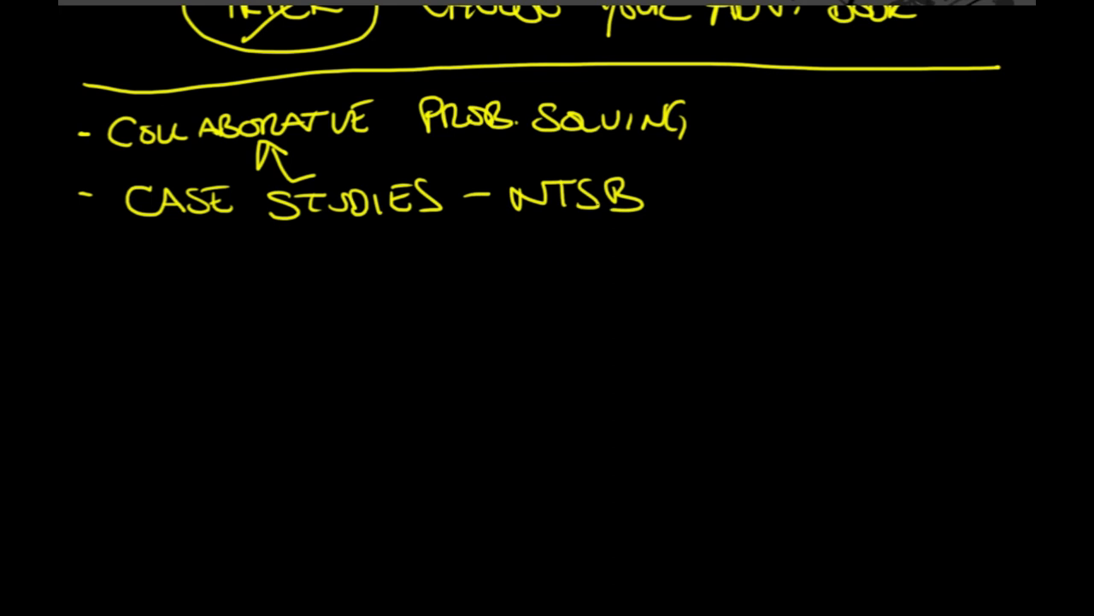
drag(530, 226, 635, 226)
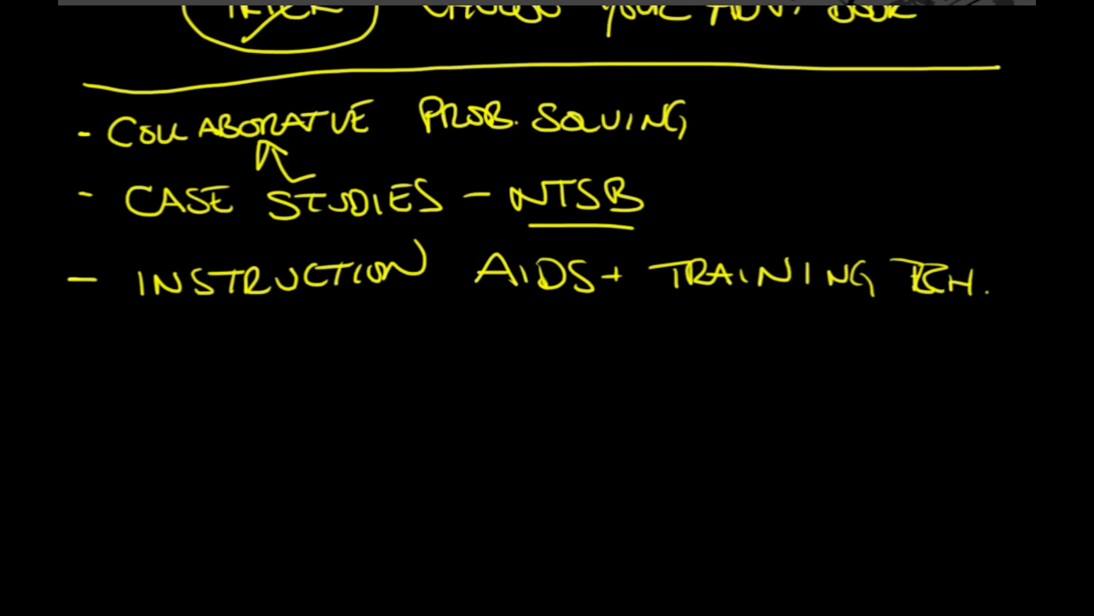
- Underline the instruction aids line in yellow and write 'FAA-H-' in red below it
drag(171, 312, 910, 309)
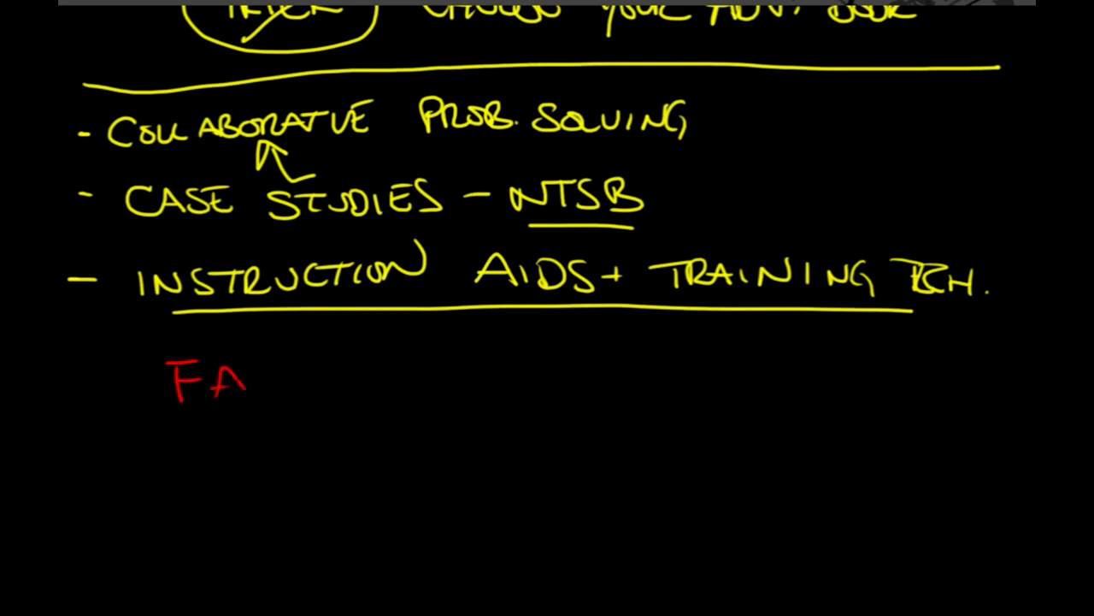
text(A-H-)
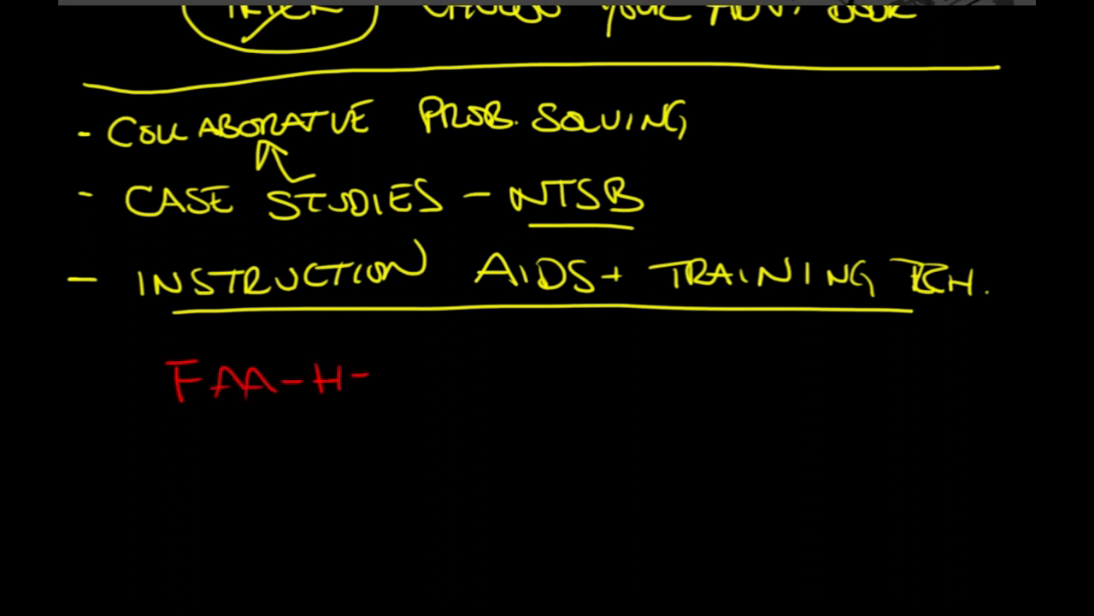